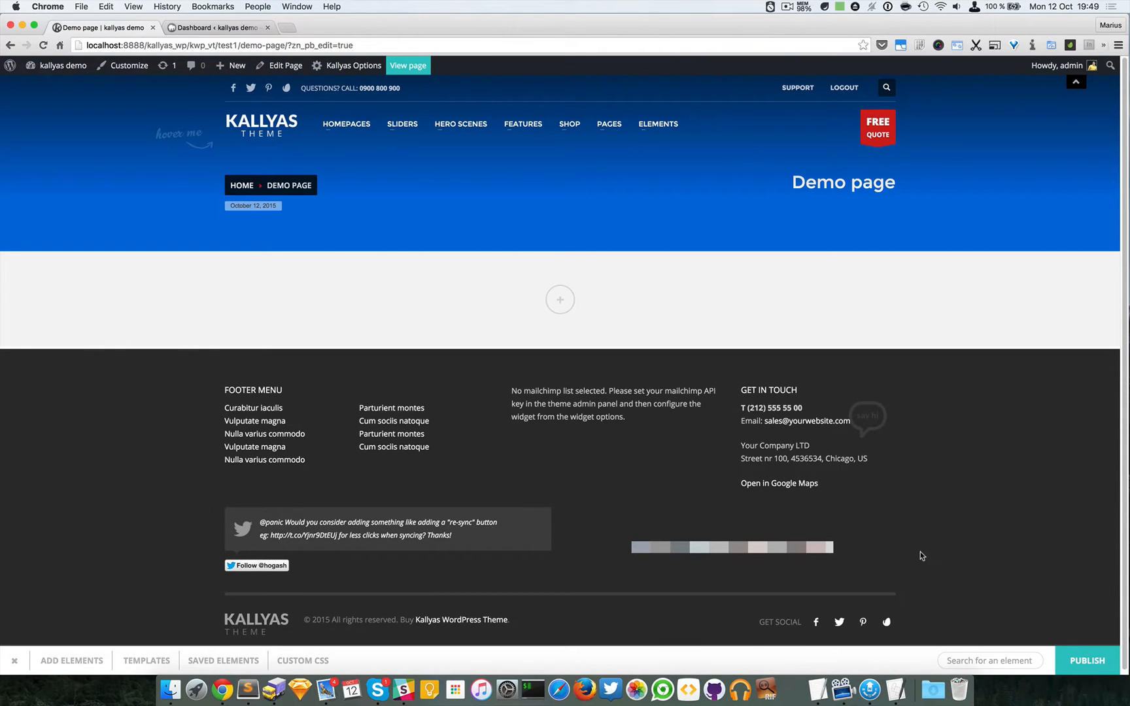
- Find the Anchor Point element by searching "an" in the elements library
{"action": "left_click", "coordinate": [991, 660]}
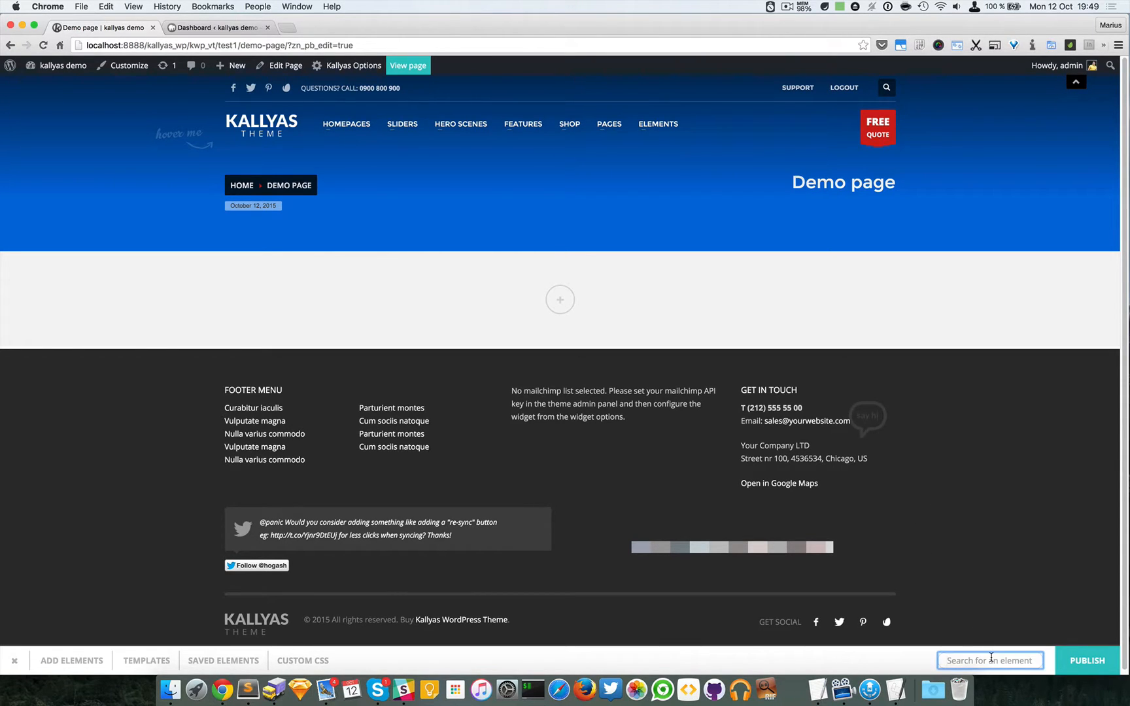
{"action": "type", "text": "anc"}
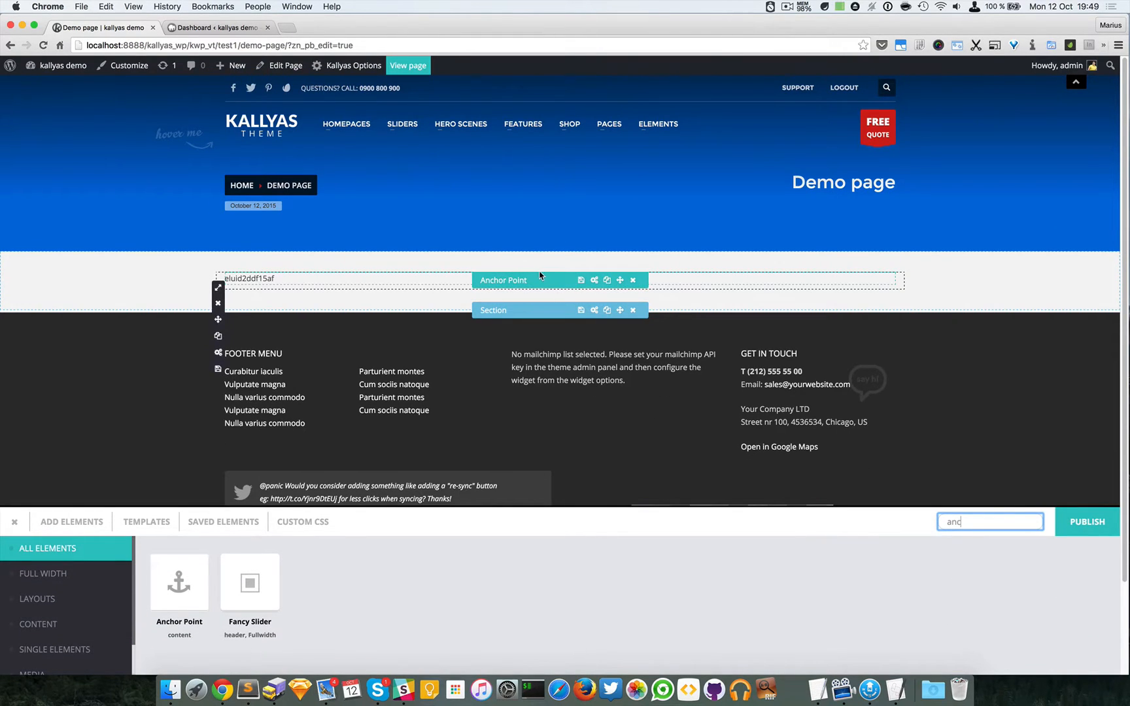
{"action": "mouse_move", "coordinate": [562, 287]}
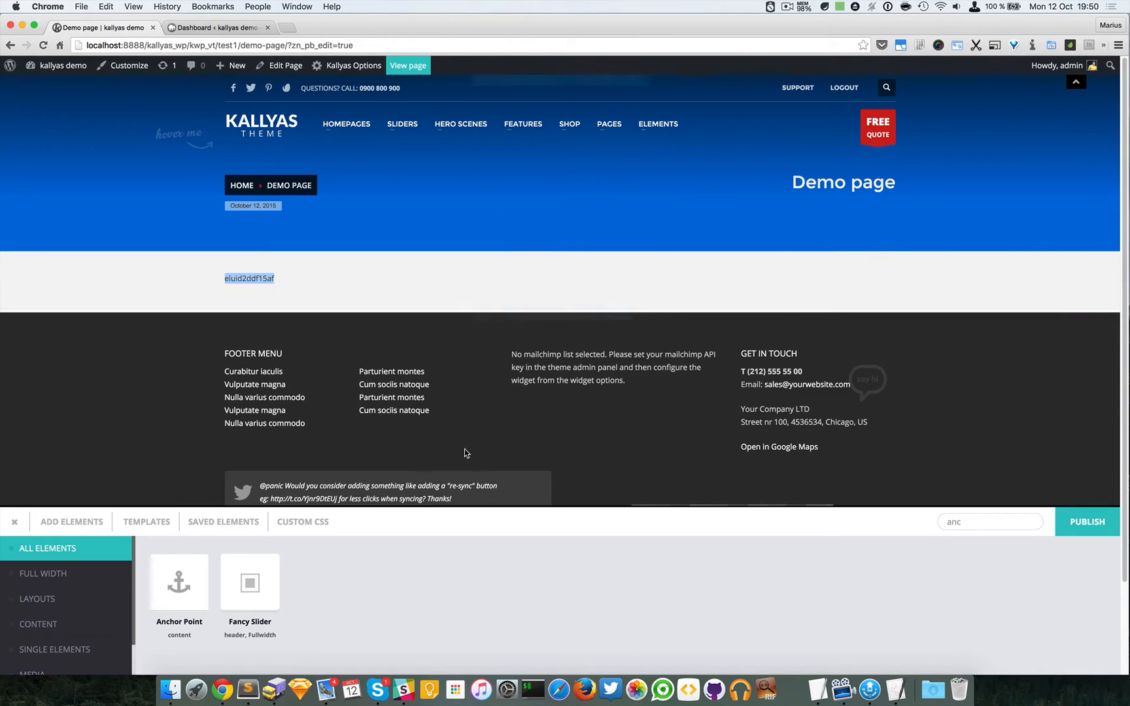
{"action": "mouse_move", "coordinate": [343, 329]}
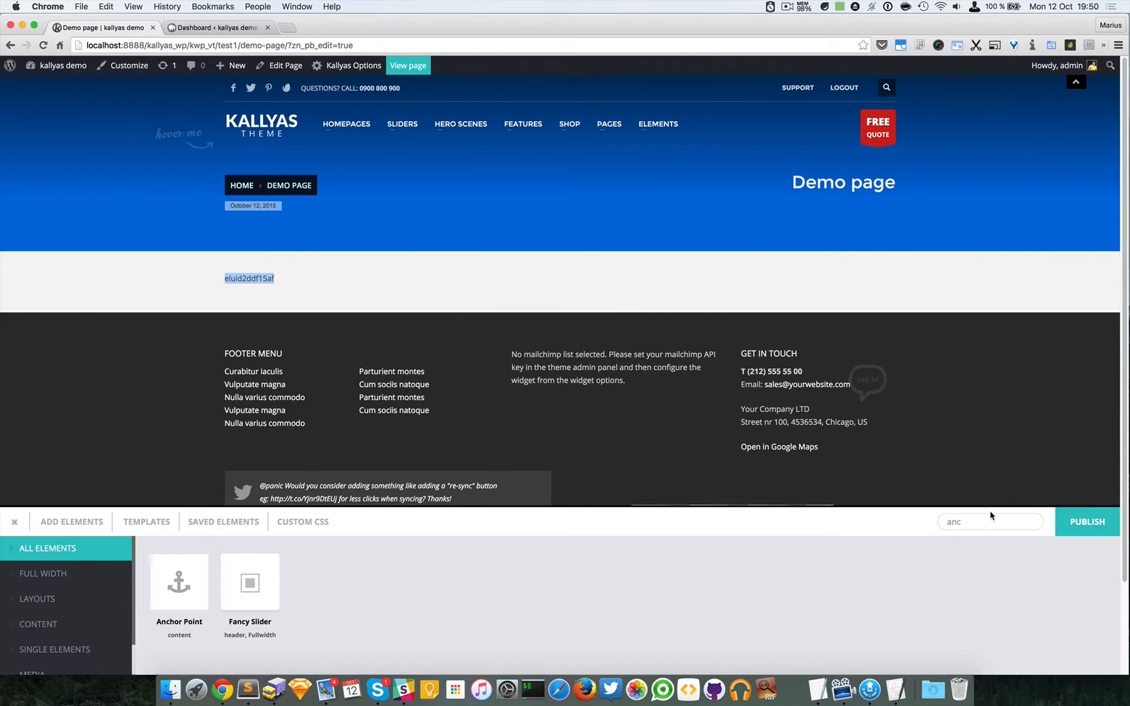
- Place a new empty Section below the anchor point and give it 400 px top and bottom padding
{"action": "type", "text": "secti"}
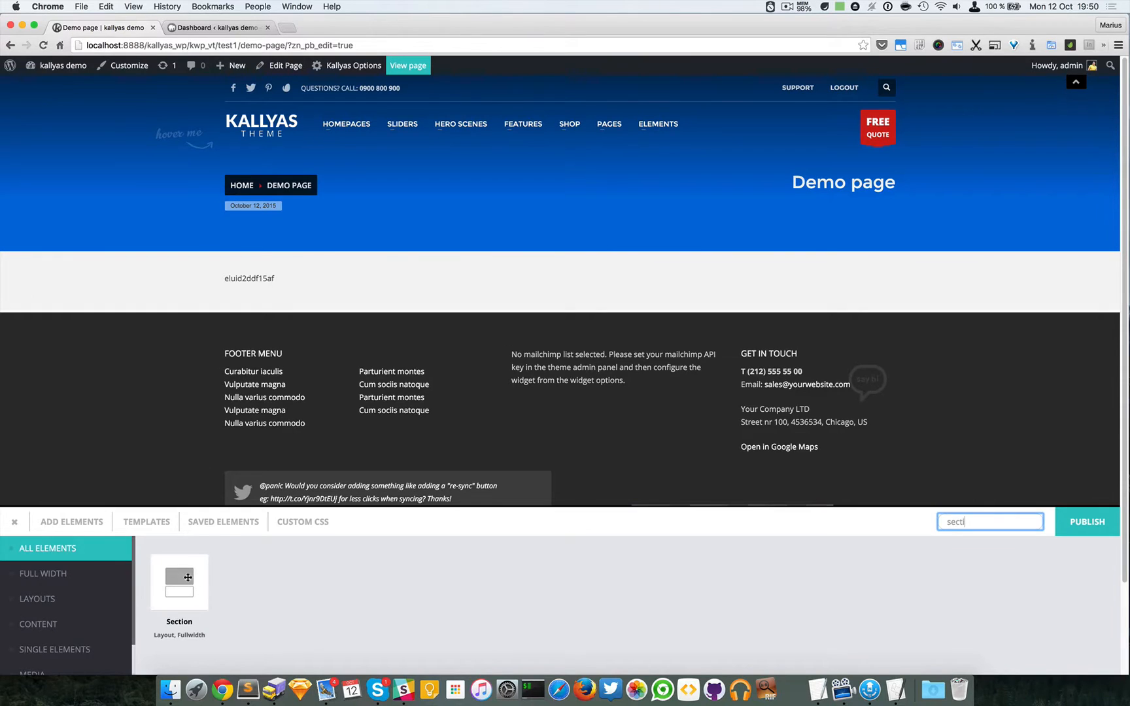
{"action": "left_click_drag", "start_coordinate": [179, 582], "coordinate": [525, 319]}
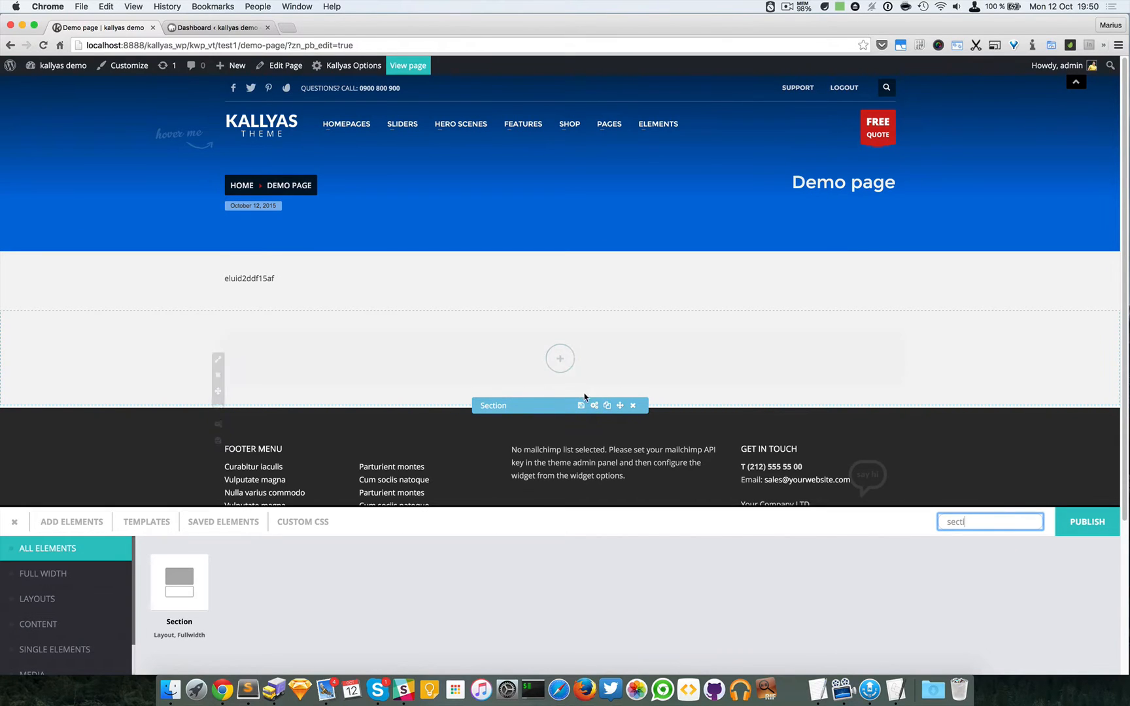
{"action": "left_click", "coordinate": [580, 406]}
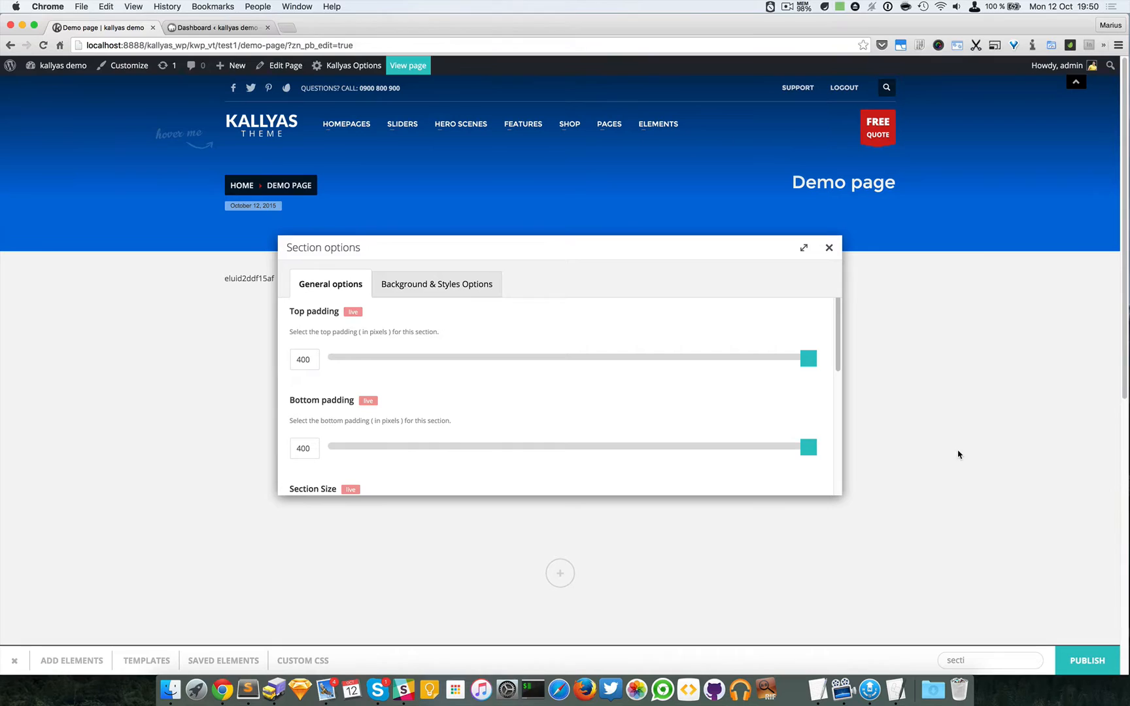
{"action": "left_click", "coordinate": [829, 247]}
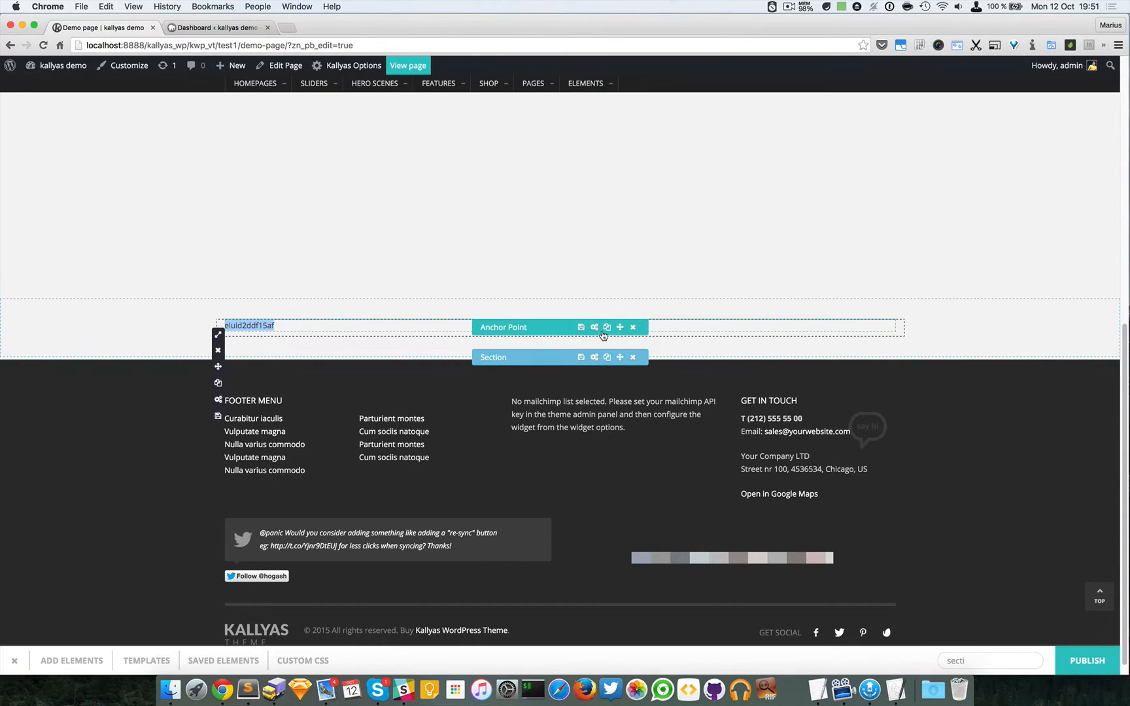
- Review the anchor point's ID eluid2ddf15af, publish the page and view it in a new tab
{"action": "left_click", "coordinate": [581, 327]}
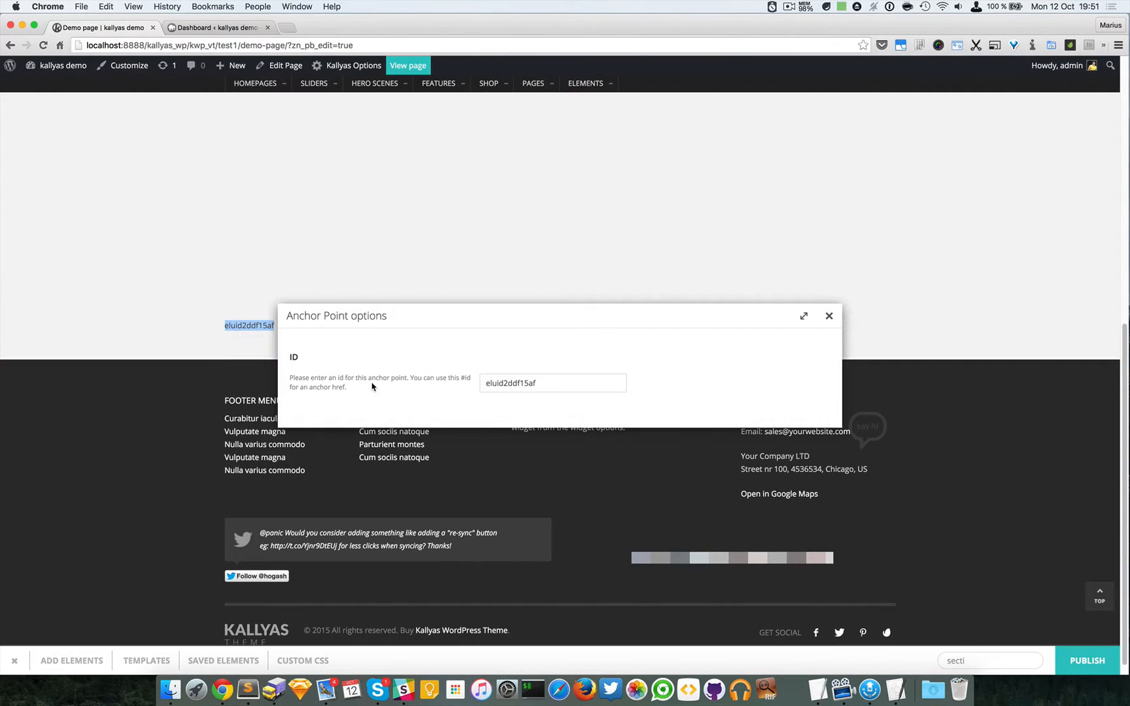
{"action": "mouse_move", "coordinate": [854, 349]}
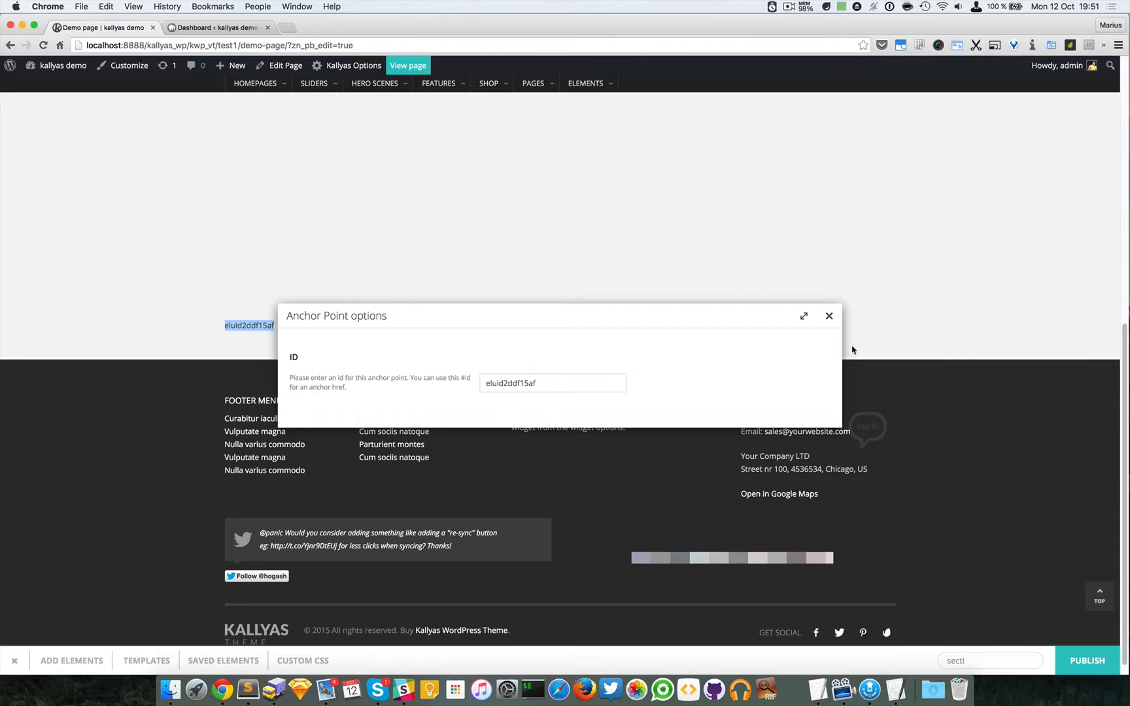
{"action": "left_click", "coordinate": [829, 317]}
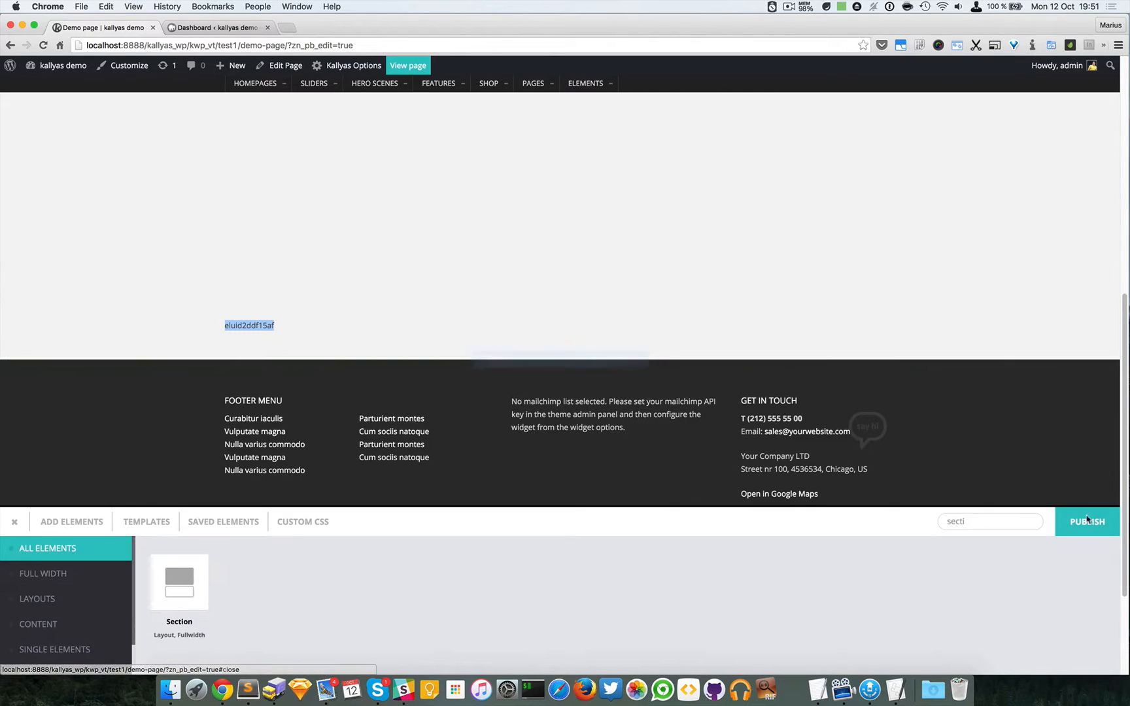
{"action": "left_click", "coordinate": [1088, 521]}
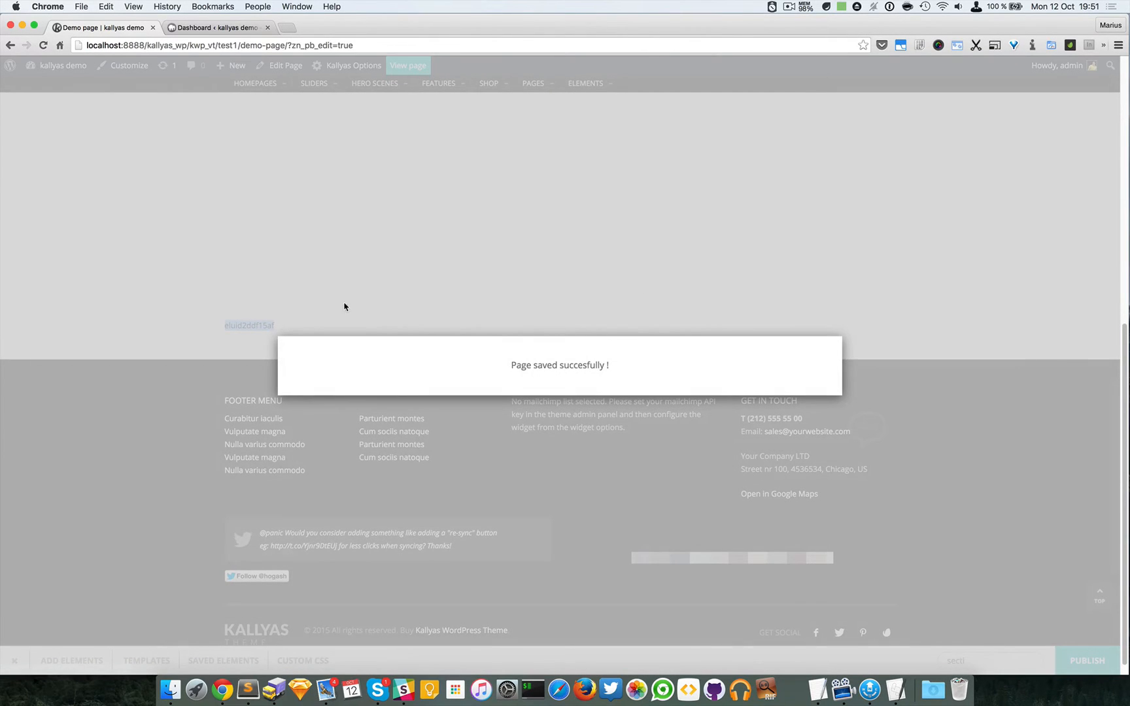
{"action": "left_click", "coordinate": [408, 65]}
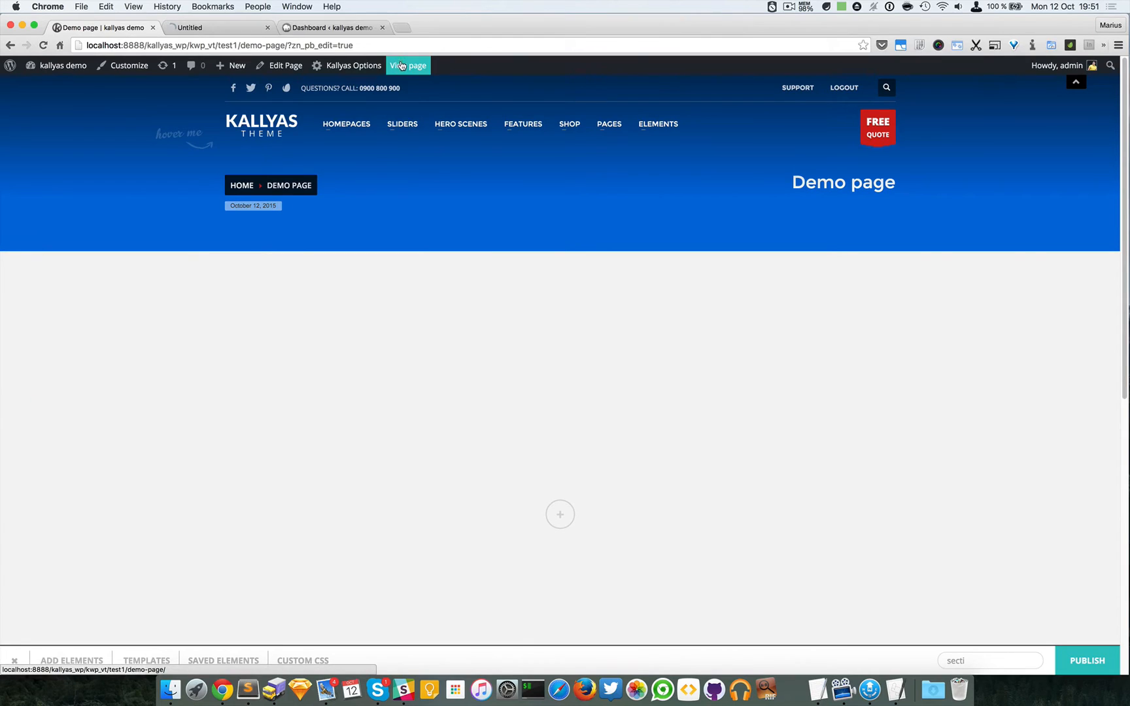
- Load the demo page URL with #eluid2ddf15af appended so it jumps to the anchor point
{"action": "left_click", "coordinate": [408, 65]}
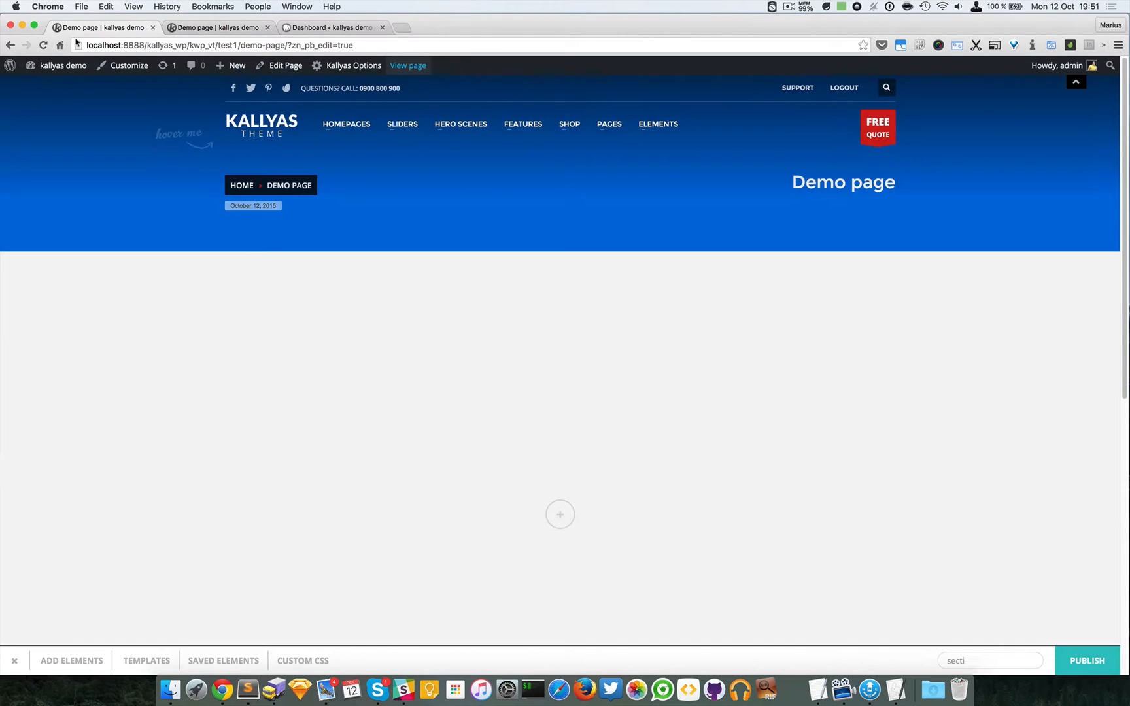
{"action": "scroll", "scroll_direction": "down", "scroll_amount": 3}
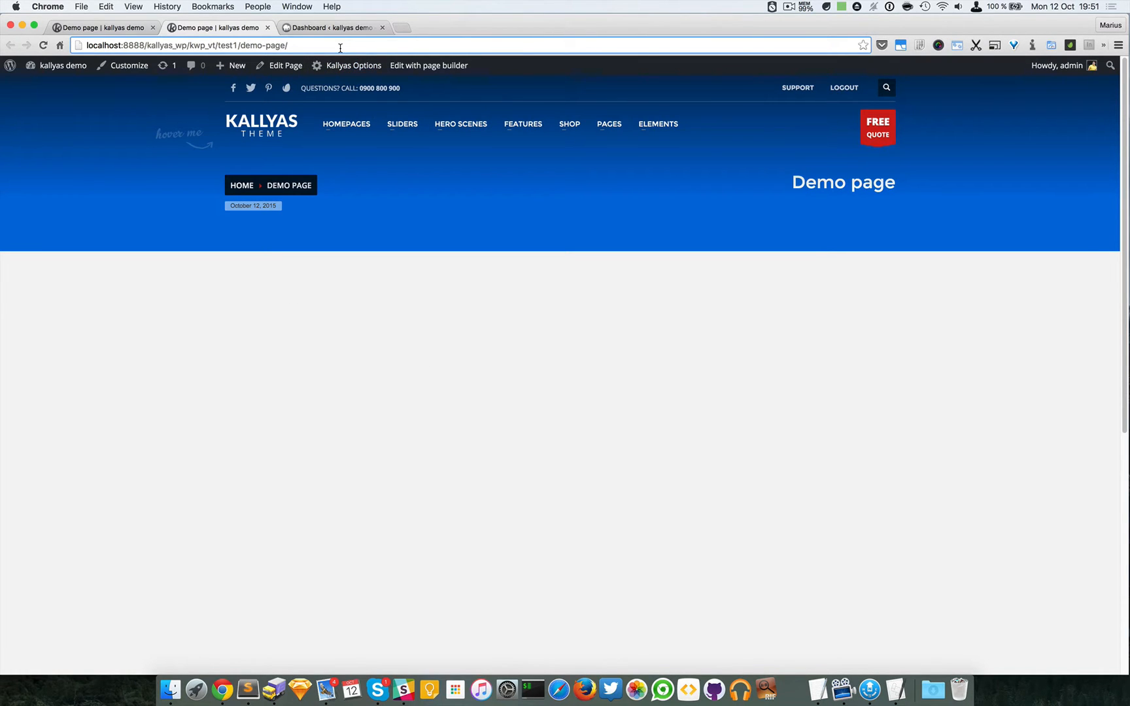
{"action": "type", "text": "#"}
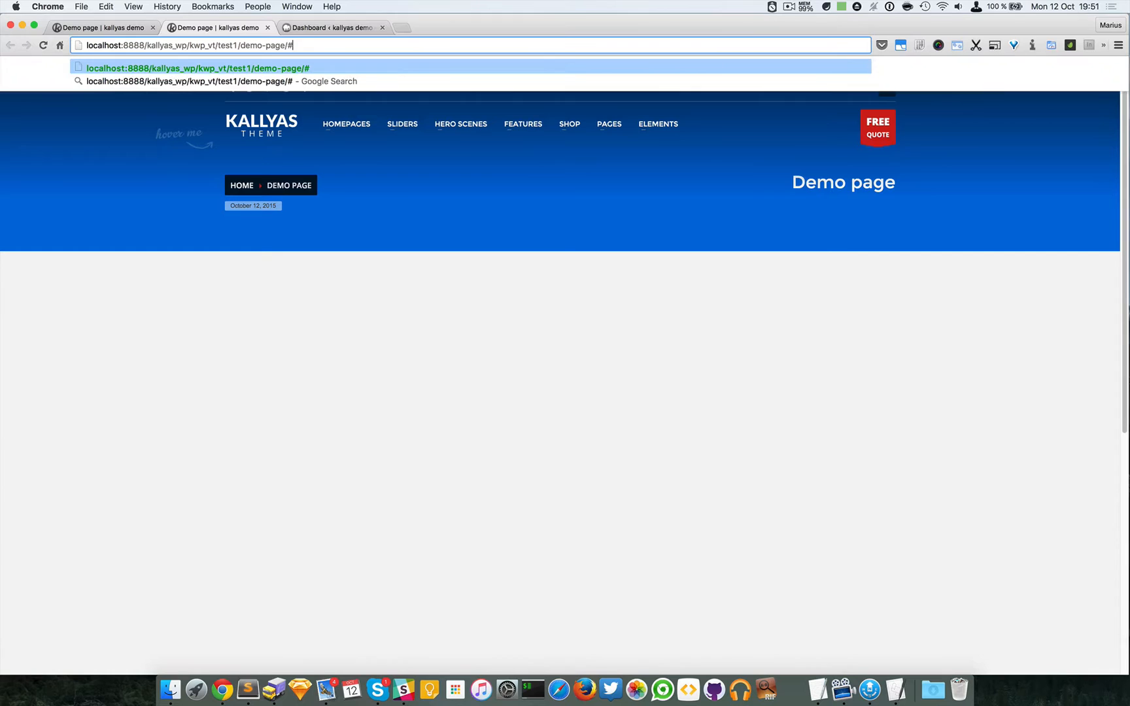
{"action": "type", "text": "eluid2ddf15af"}
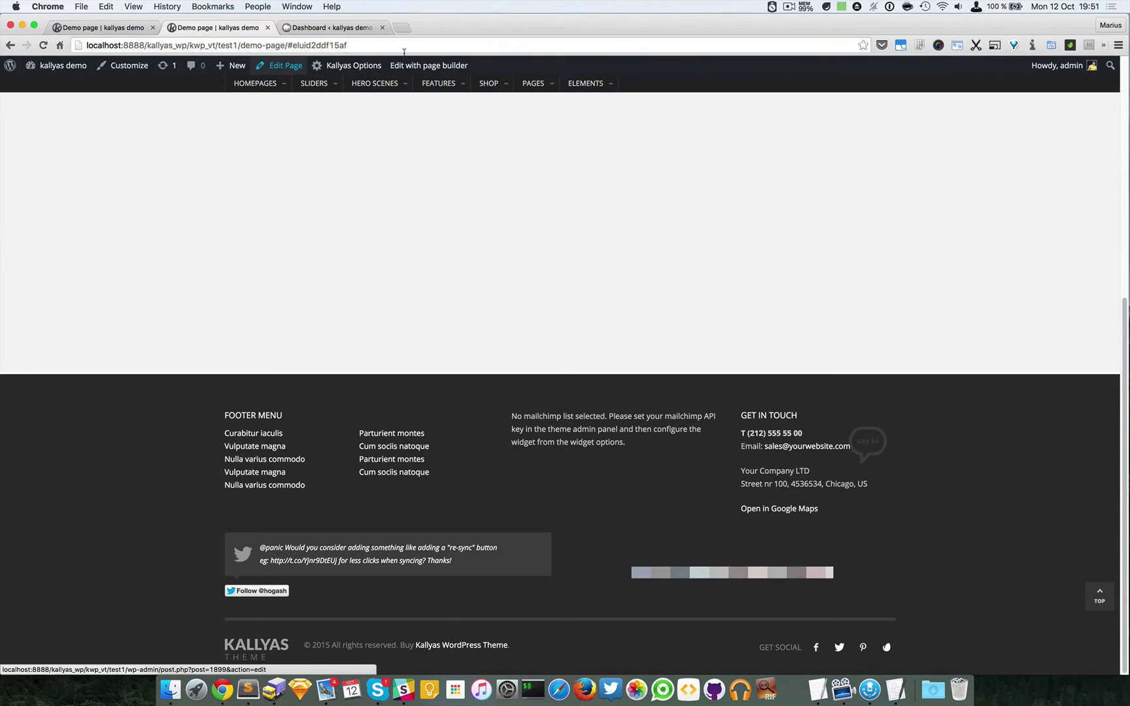
{"action": "mouse_move", "coordinate": [494, 338]}
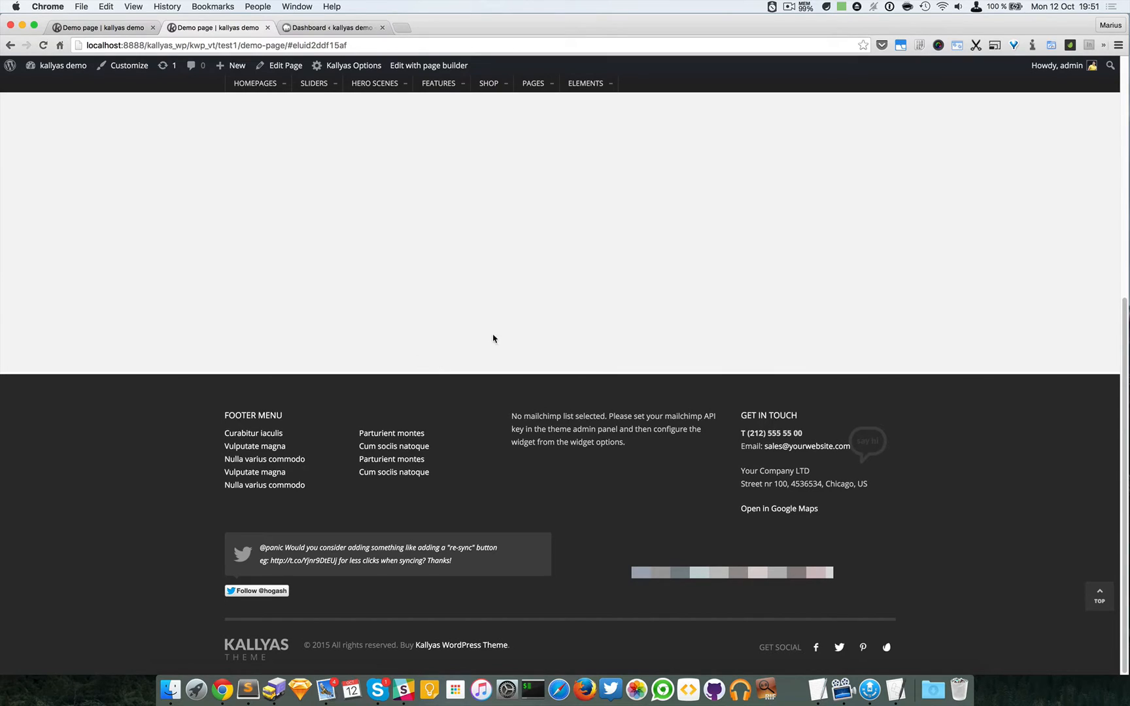
{"action": "mouse_move", "coordinate": [341, 361]}
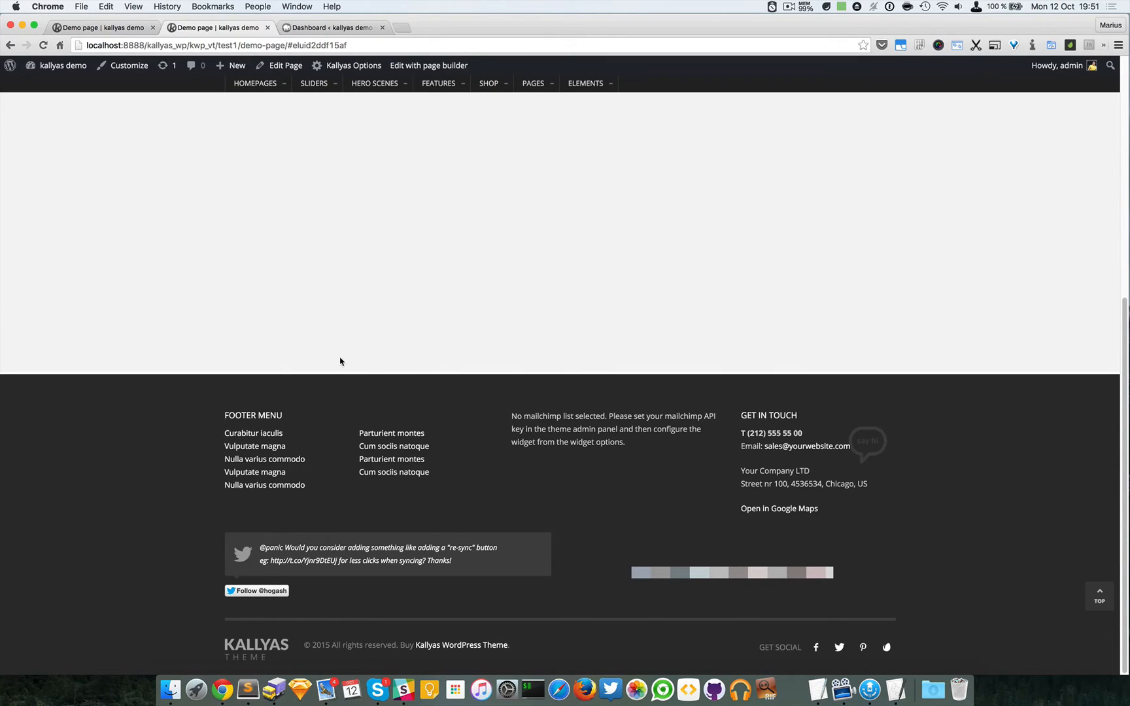
{"action": "mouse_move", "coordinate": [338, 351]}
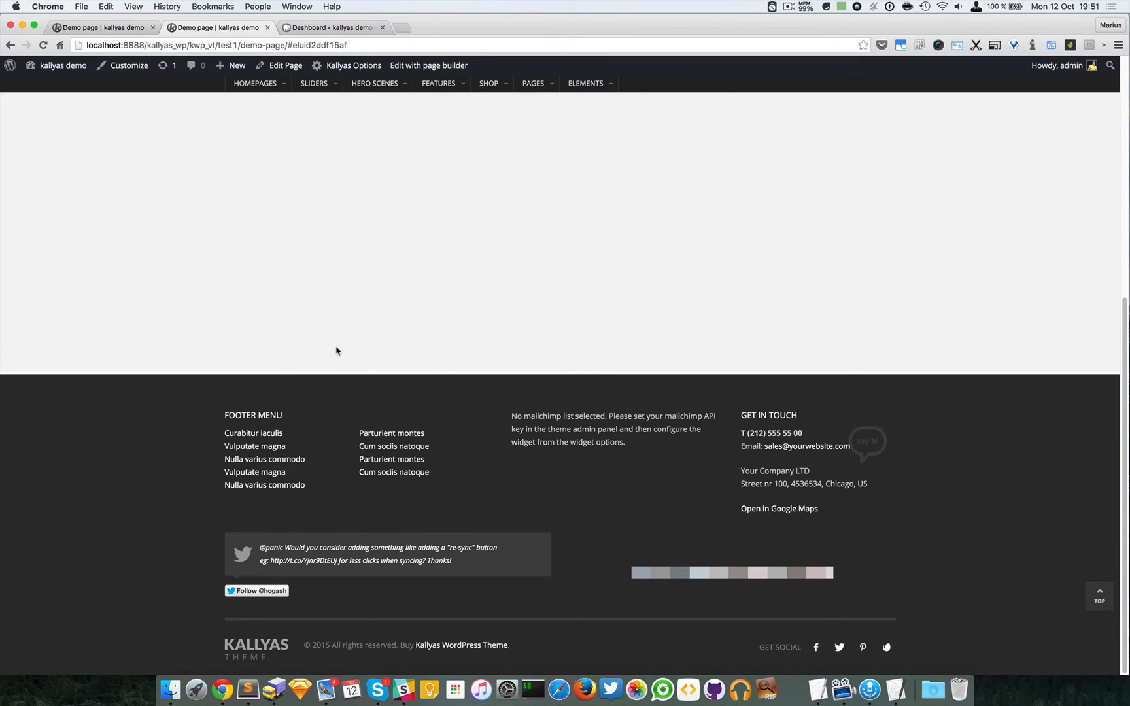
- Insert a Title Element found by searching "title" and bring up its options dialog
{"action": "left_click", "coordinate": [429, 66]}
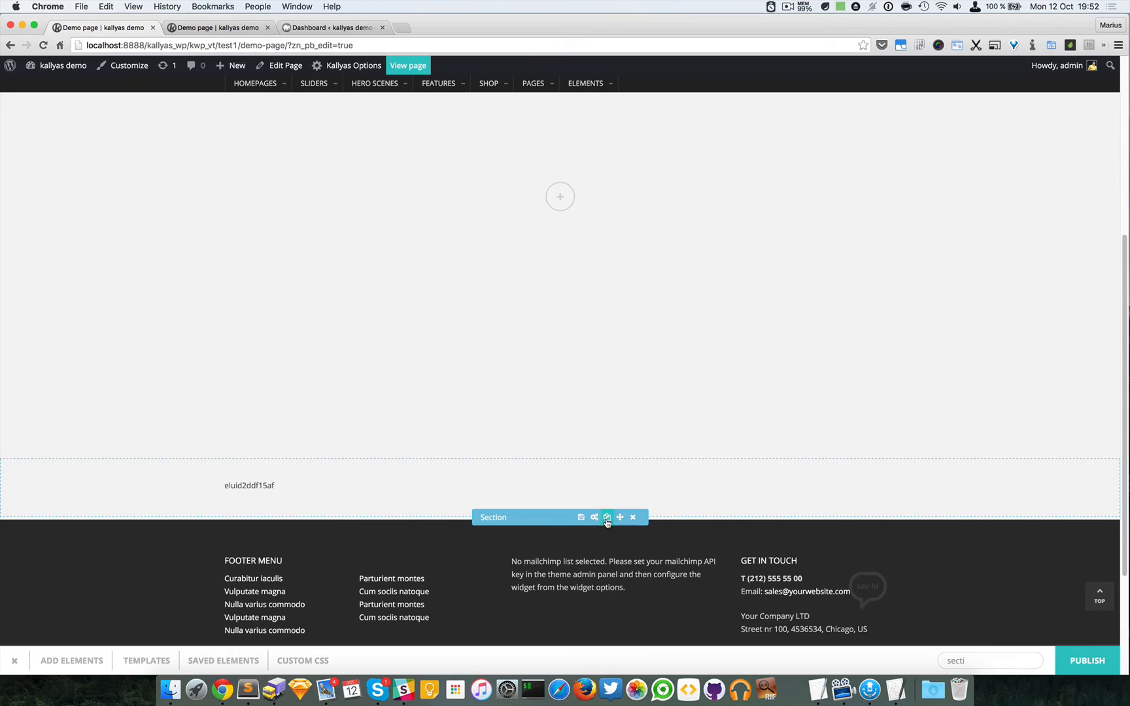
{"action": "mouse_move", "coordinate": [618, 518]}
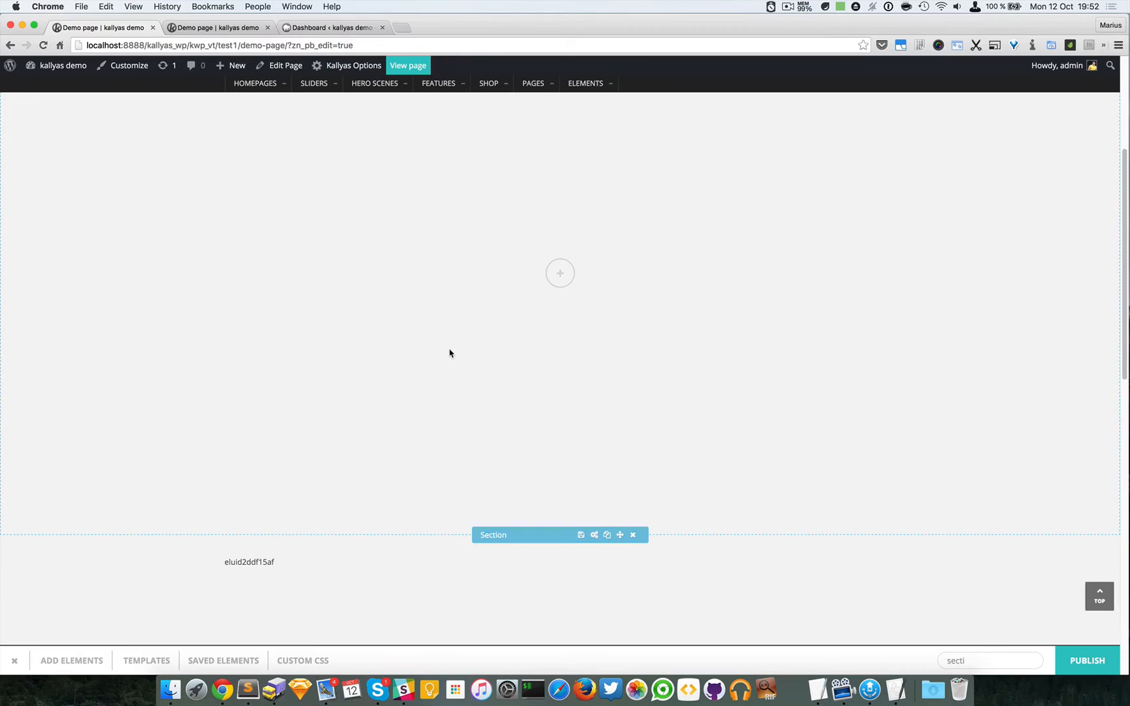
{"action": "mouse_move", "coordinate": [501, 340]}
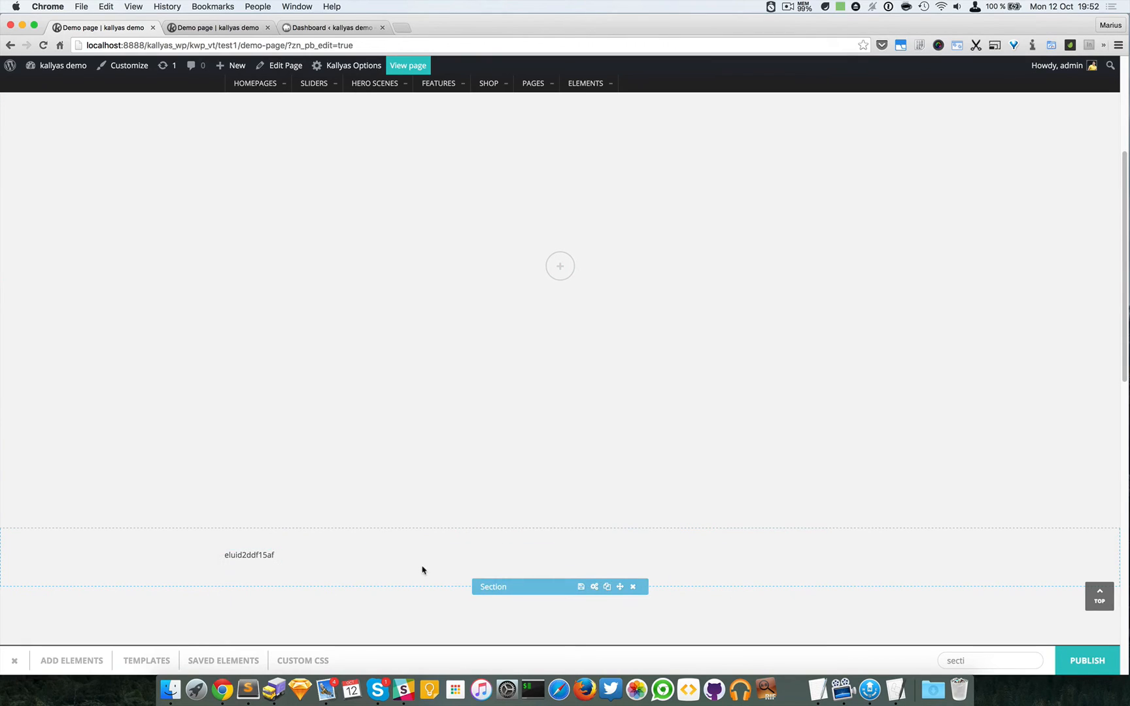
{"action": "left_click", "coordinate": [990, 661]}
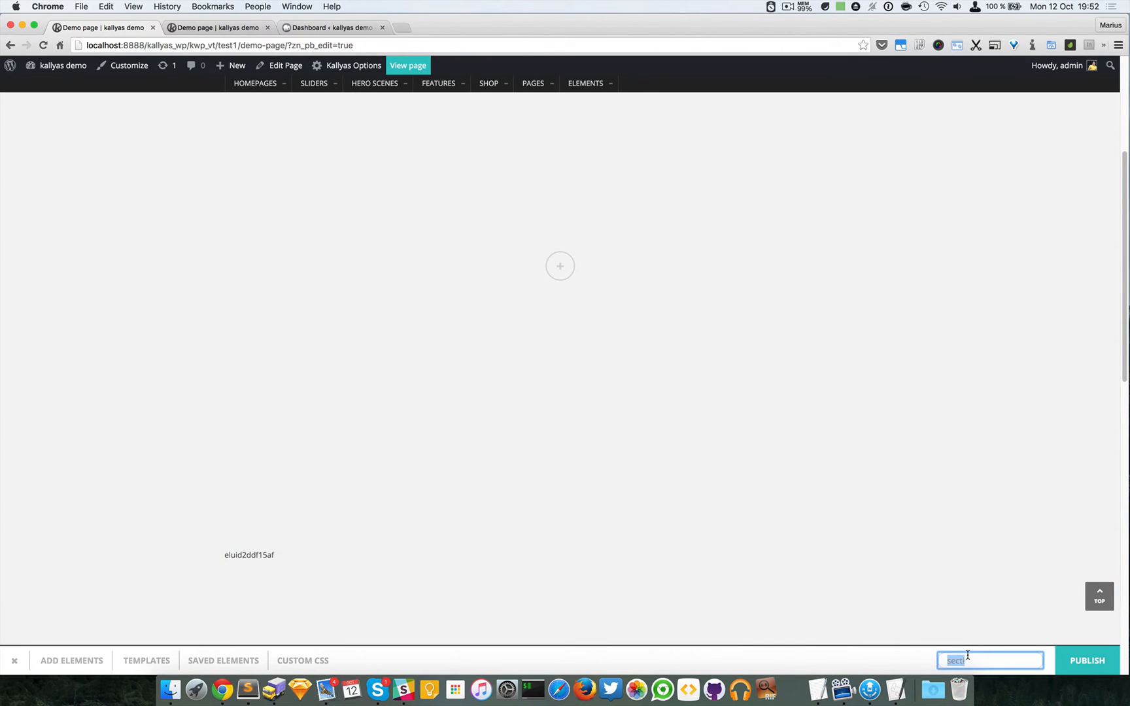
{"action": "type", "text": "title"}
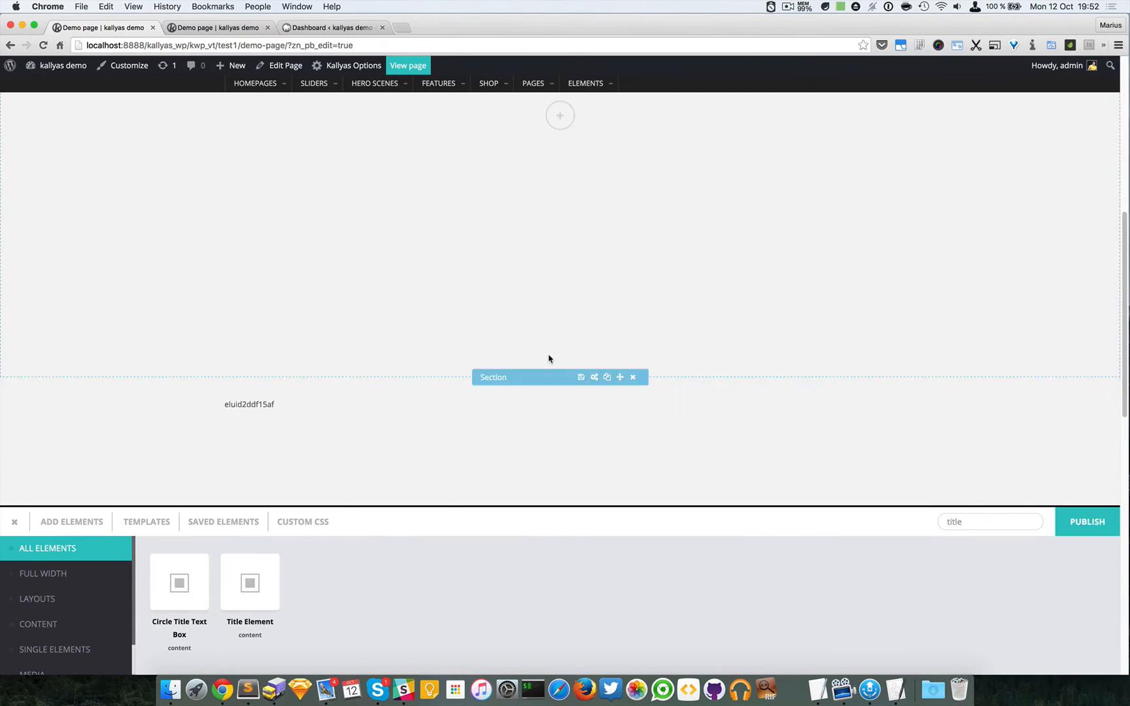
{"action": "left_click", "coordinate": [633, 378]}
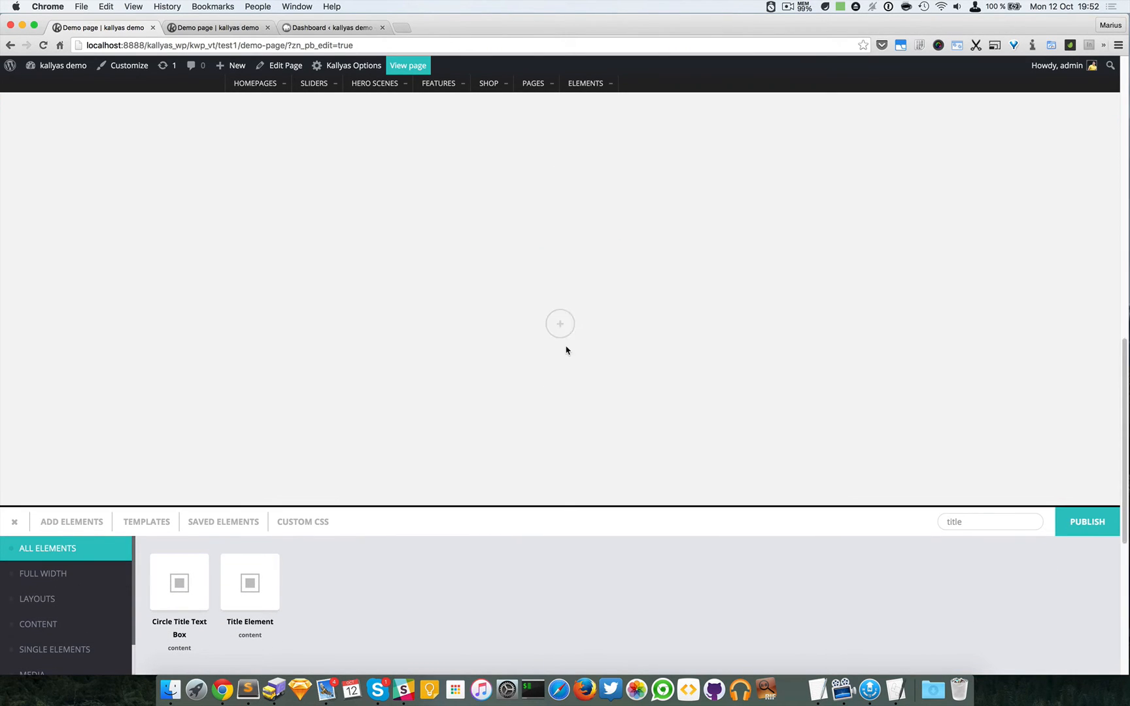
{"action": "left_click", "coordinate": [559, 325]}
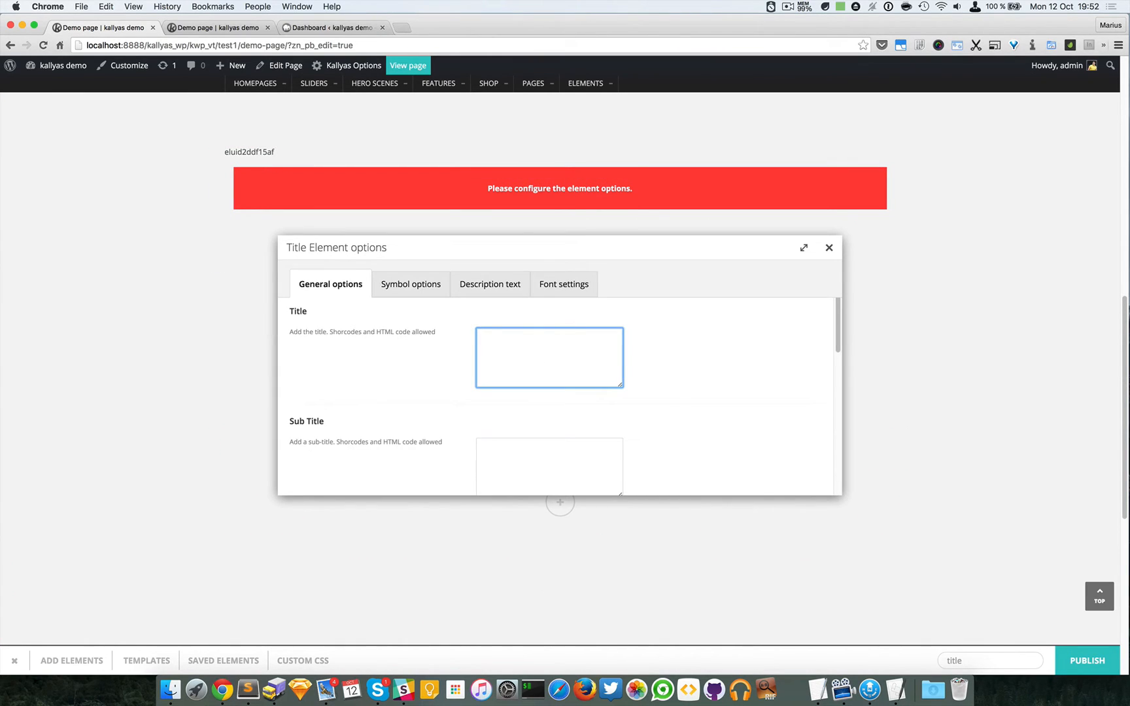
- Enter "this is the anchor point" as the title text
{"action": "type", "text": "this is the anch"}
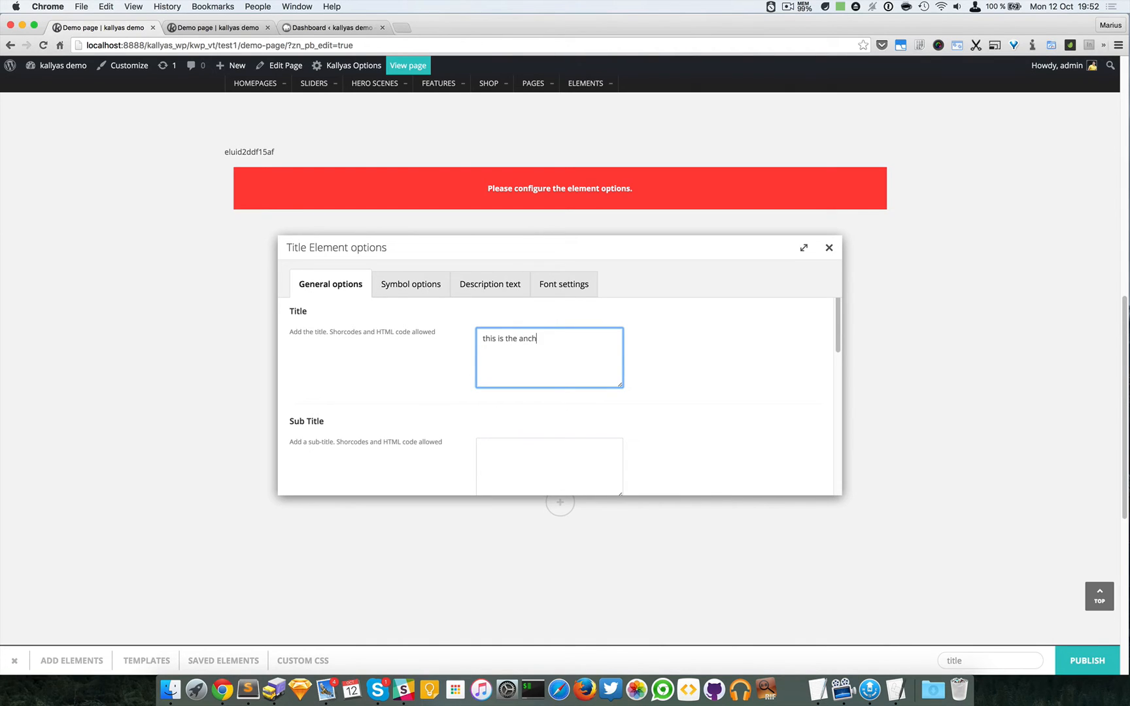
{"action": "type", "text": "or point"}
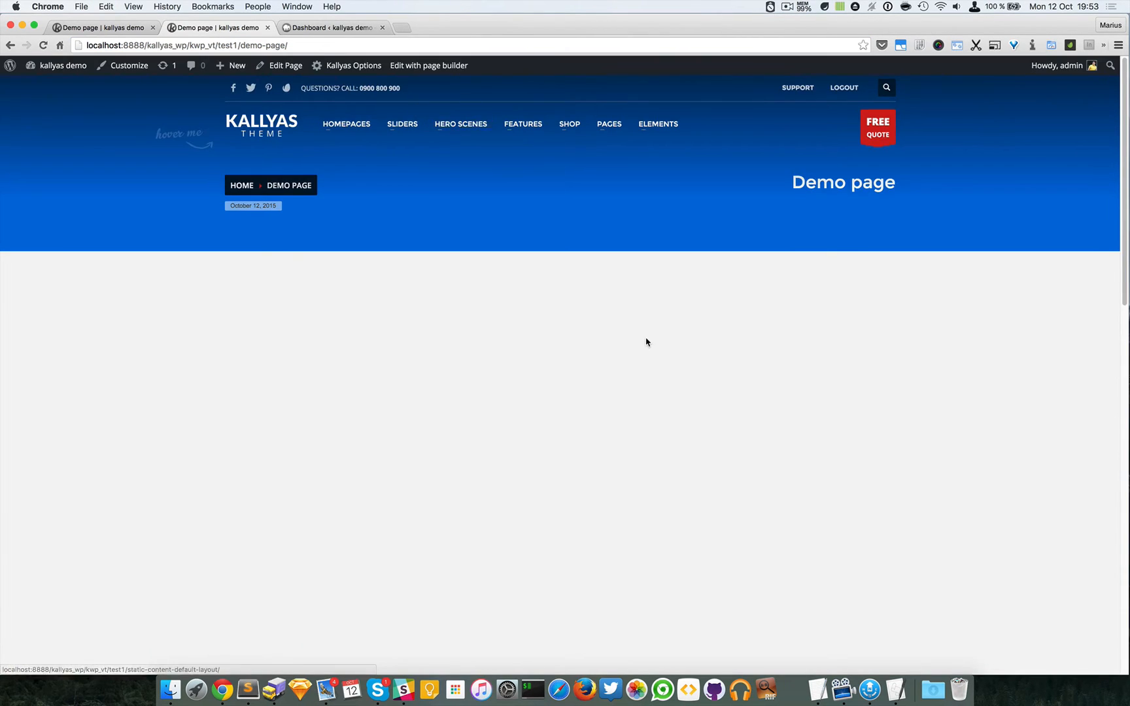
- Reload the demo page with the #eluid2ddf15af hash to jump to the new title
{"action": "scroll", "scroll_direction": "down", "scroll_amount": 3}
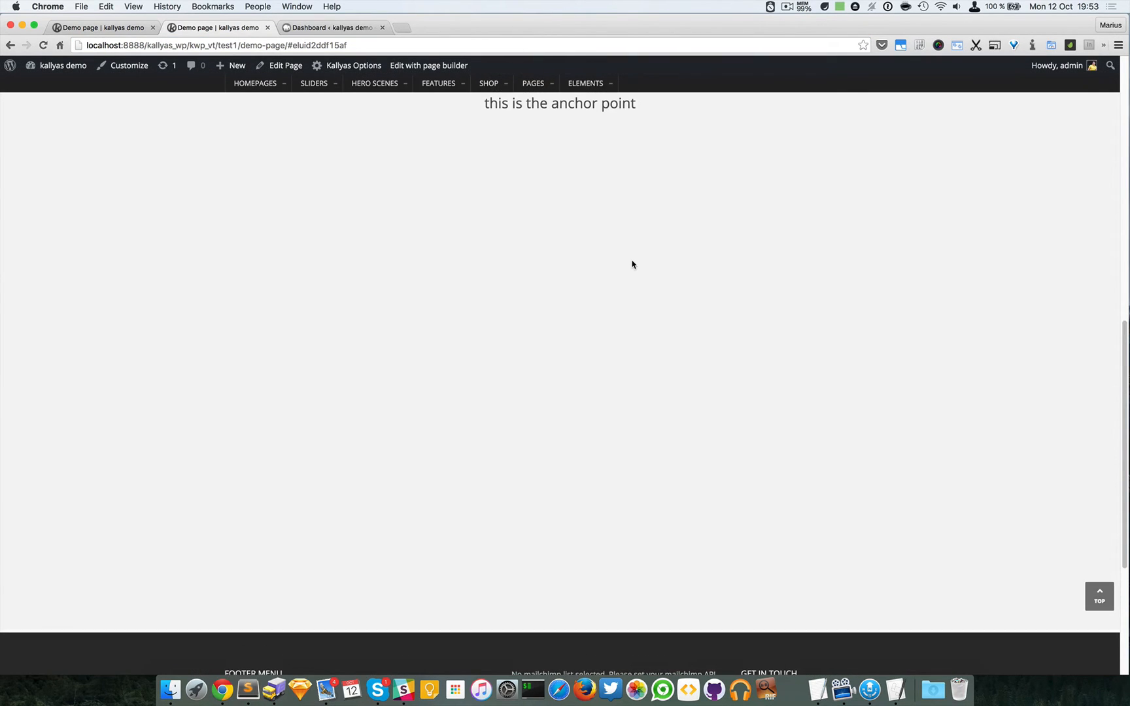
{"action": "mouse_move", "coordinate": [729, 119]}
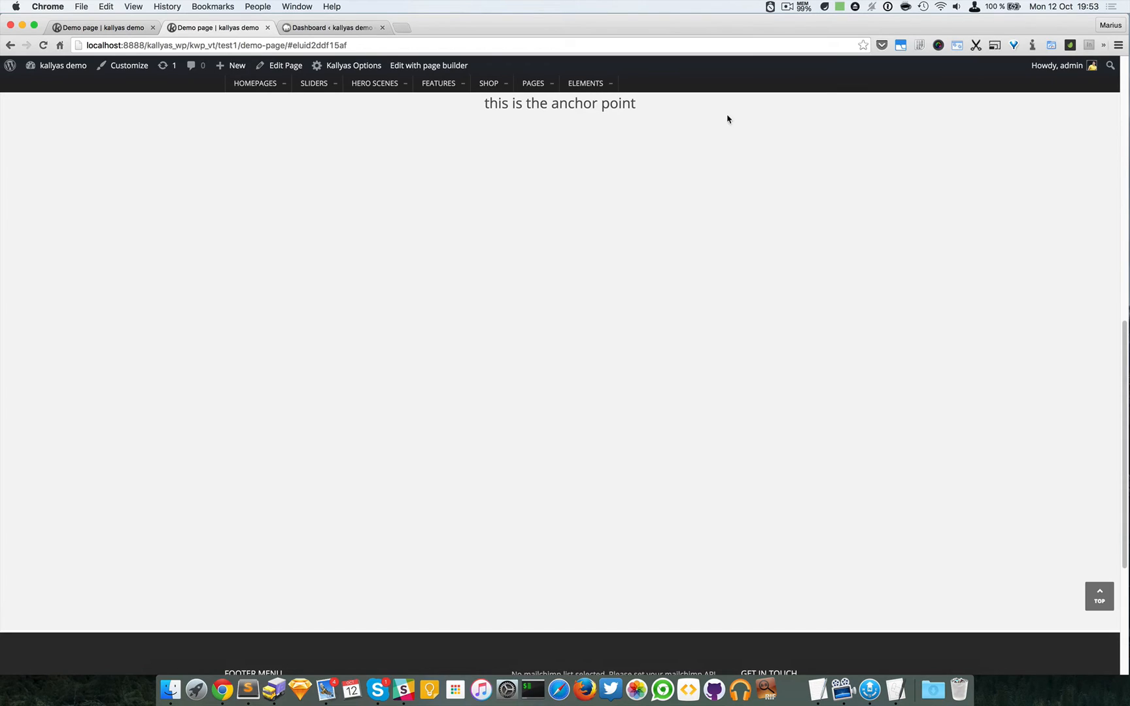
{"action": "mouse_move", "coordinate": [634, 121]}
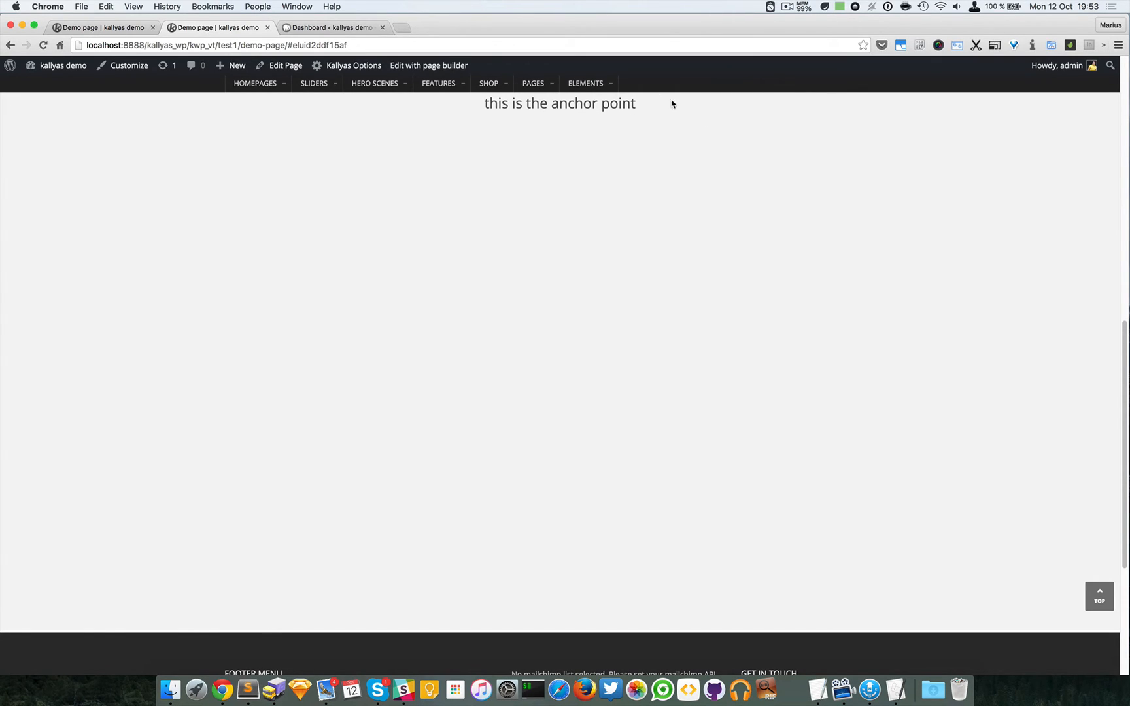
{"action": "mouse_move", "coordinate": [535, 67]}
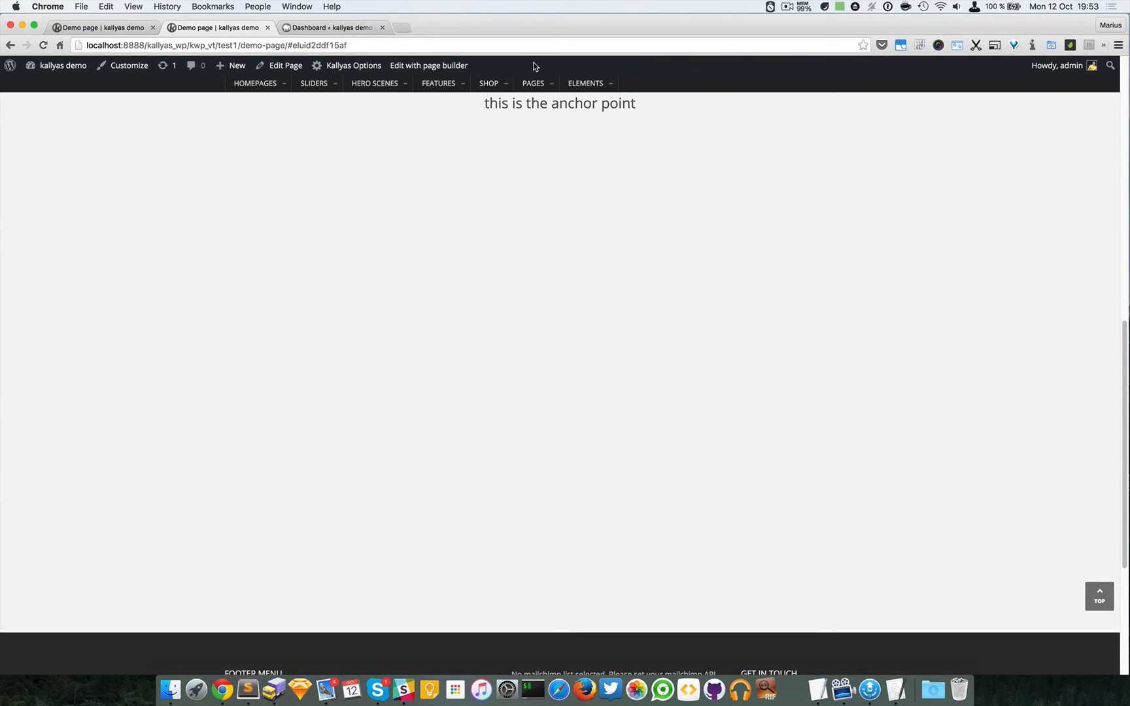
{"action": "mouse_move", "coordinate": [554, 66]}
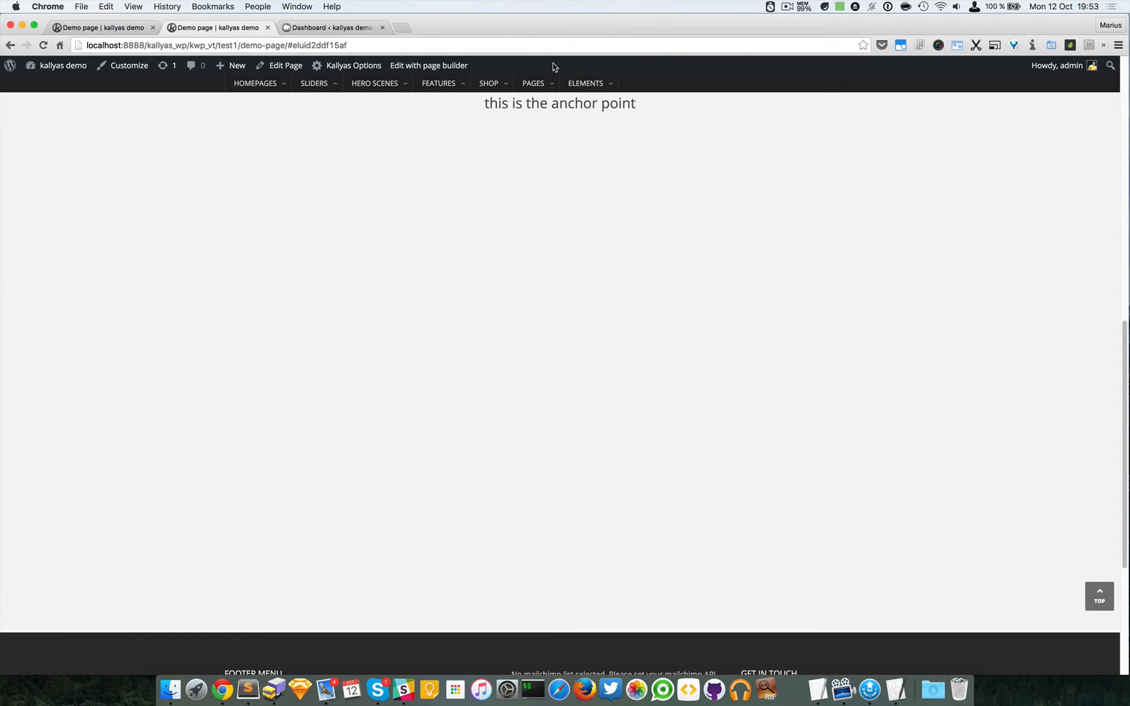
{"action": "mouse_move", "coordinate": [609, 63]}
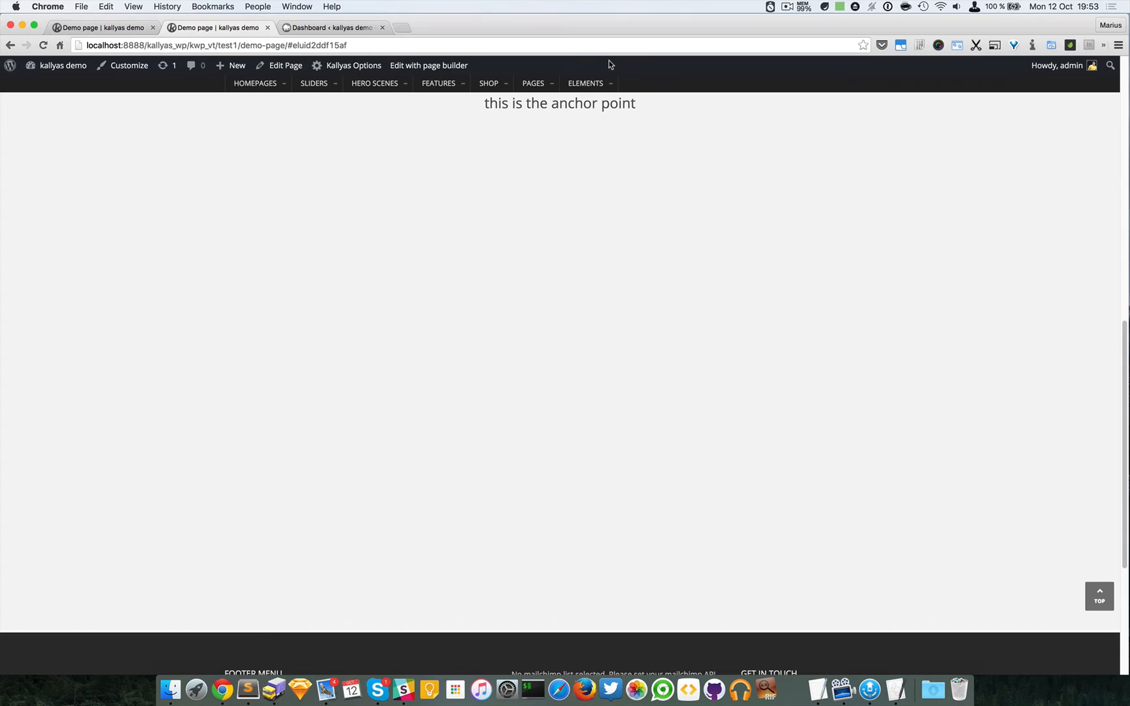
{"action": "mouse_move", "coordinate": [406, 40]}
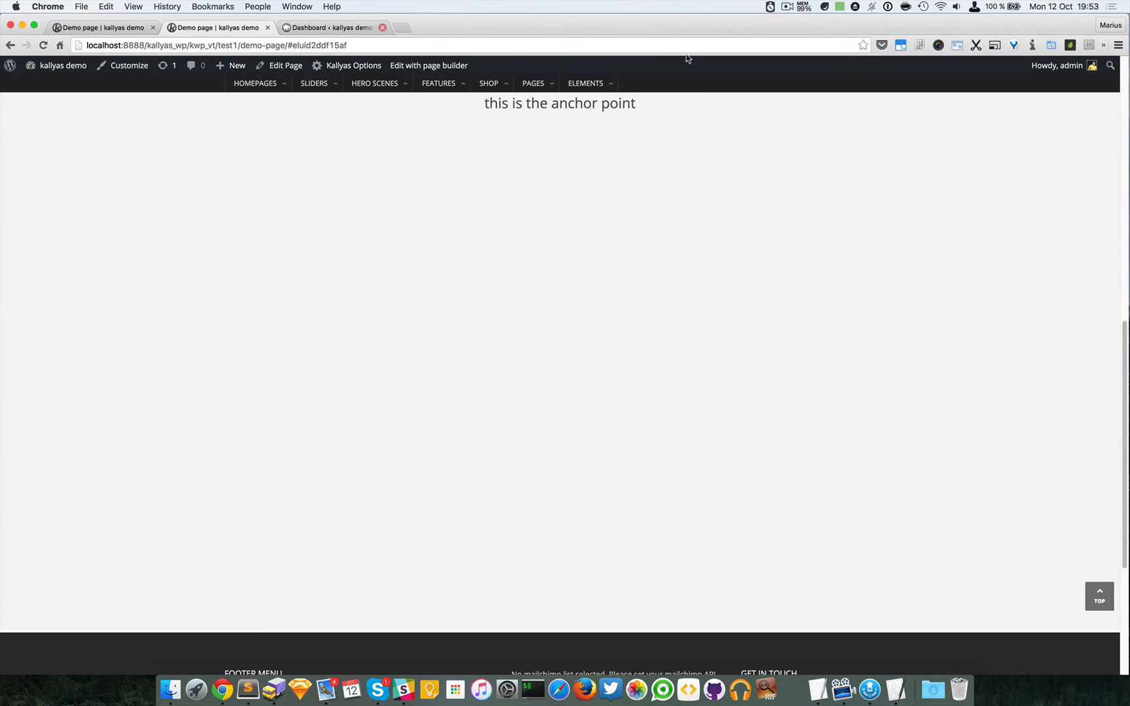
{"action": "left_click", "coordinate": [216, 46]}
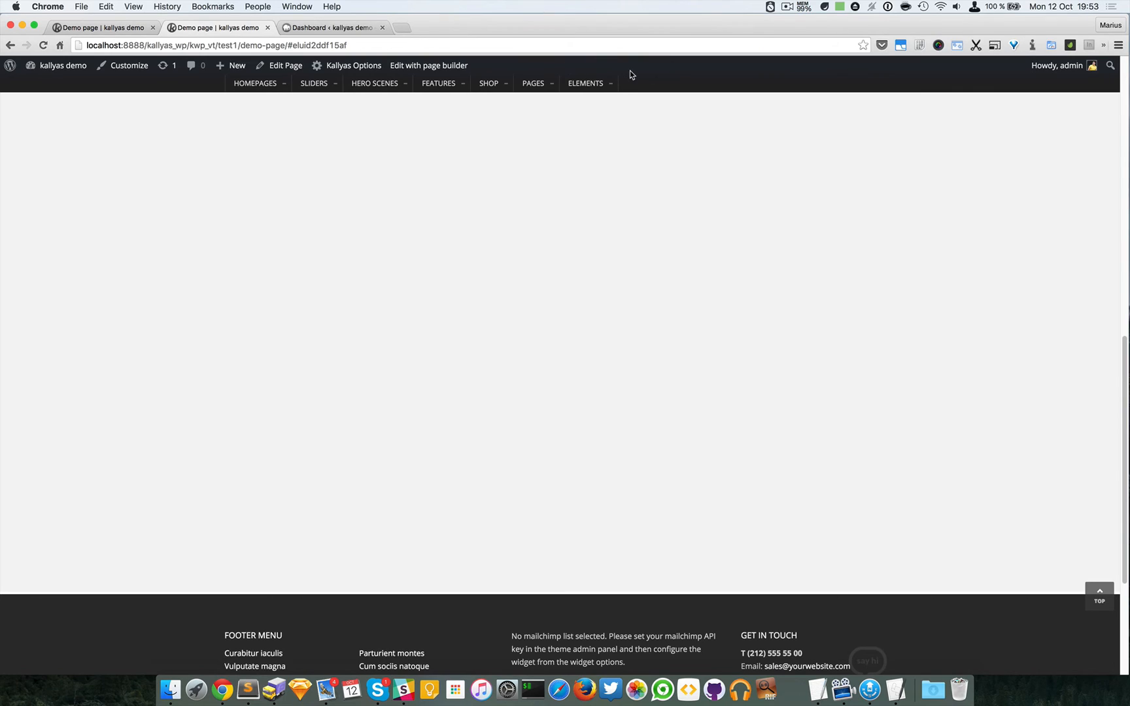
{"action": "mouse_move", "coordinate": [623, 69]}
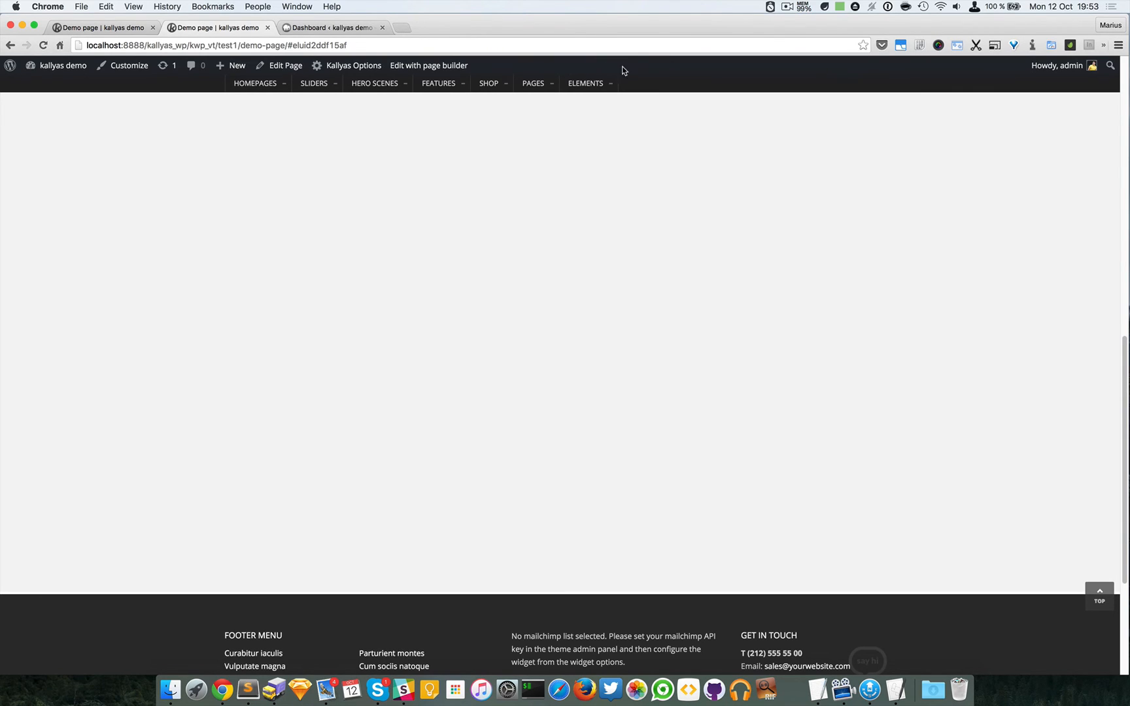
{"action": "left_click", "coordinate": [216, 45]}
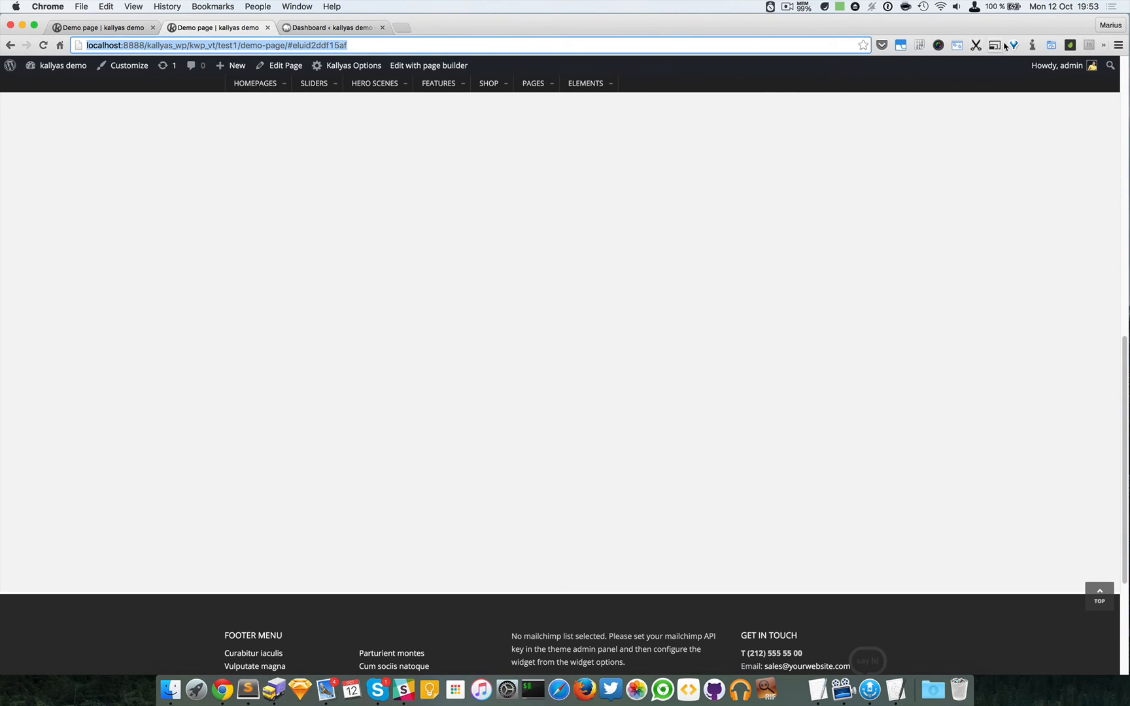
{"action": "left_click", "coordinate": [1117, 44]}
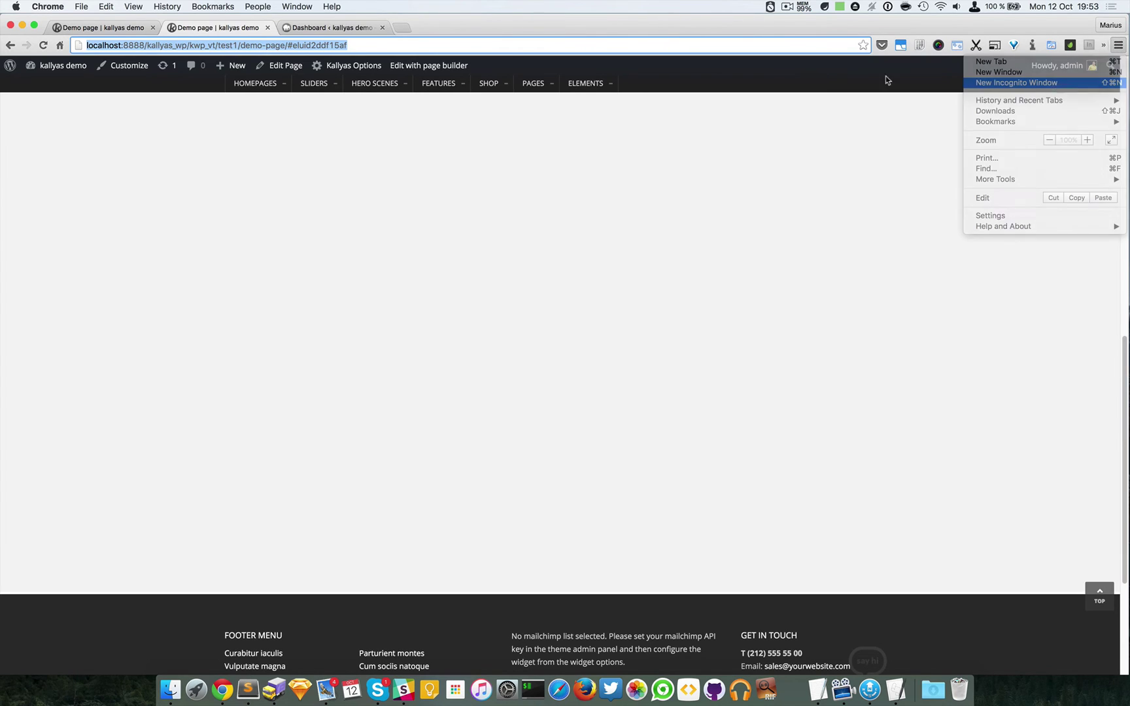
{"action": "left_click", "coordinate": [1016, 82]}
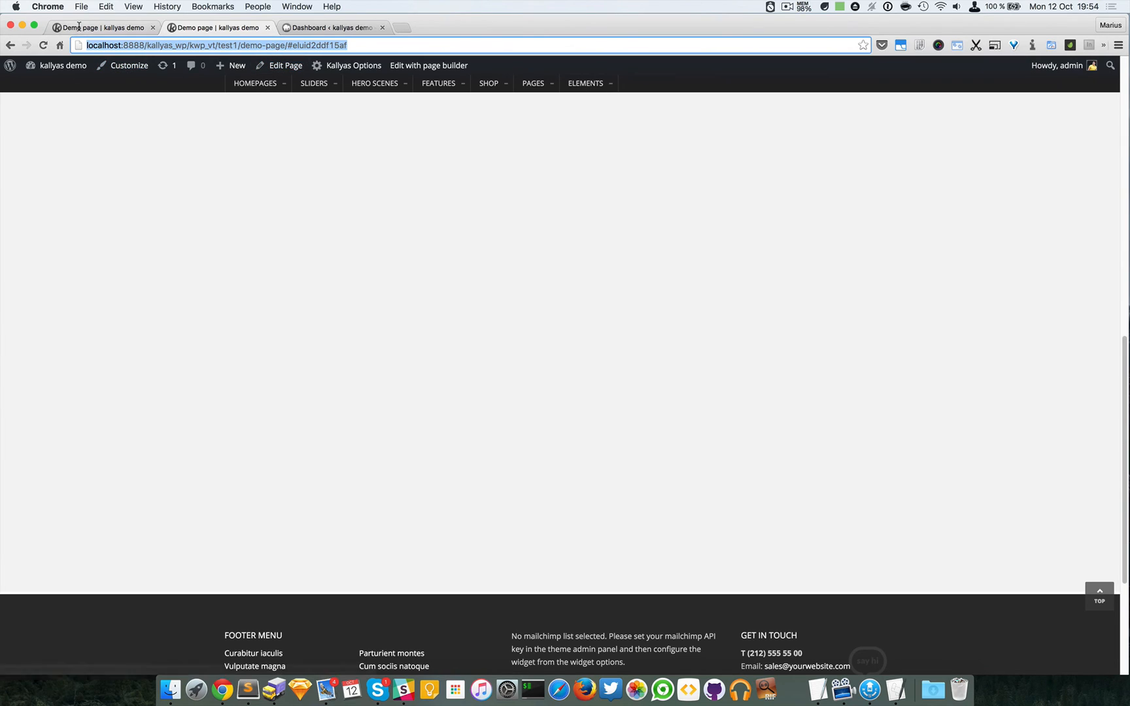
- Set the Title Element's top padding to 0 via its options slider
{"action": "left_click", "coordinate": [428, 65]}
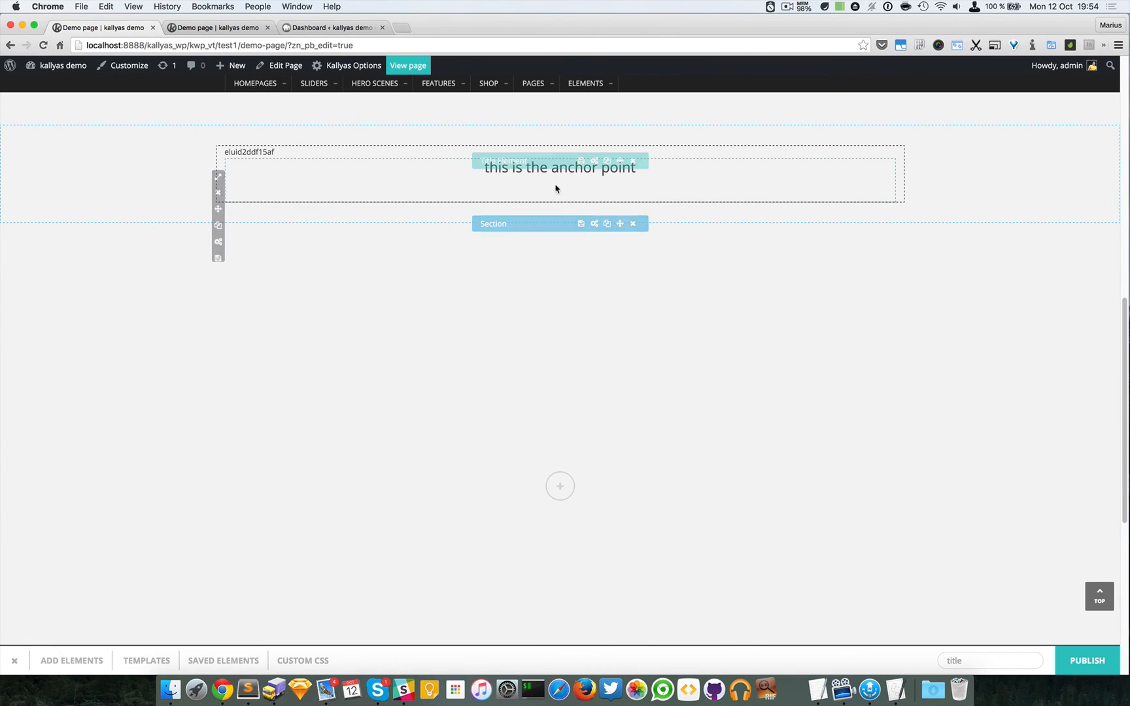
{"action": "left_click", "coordinate": [594, 161]}
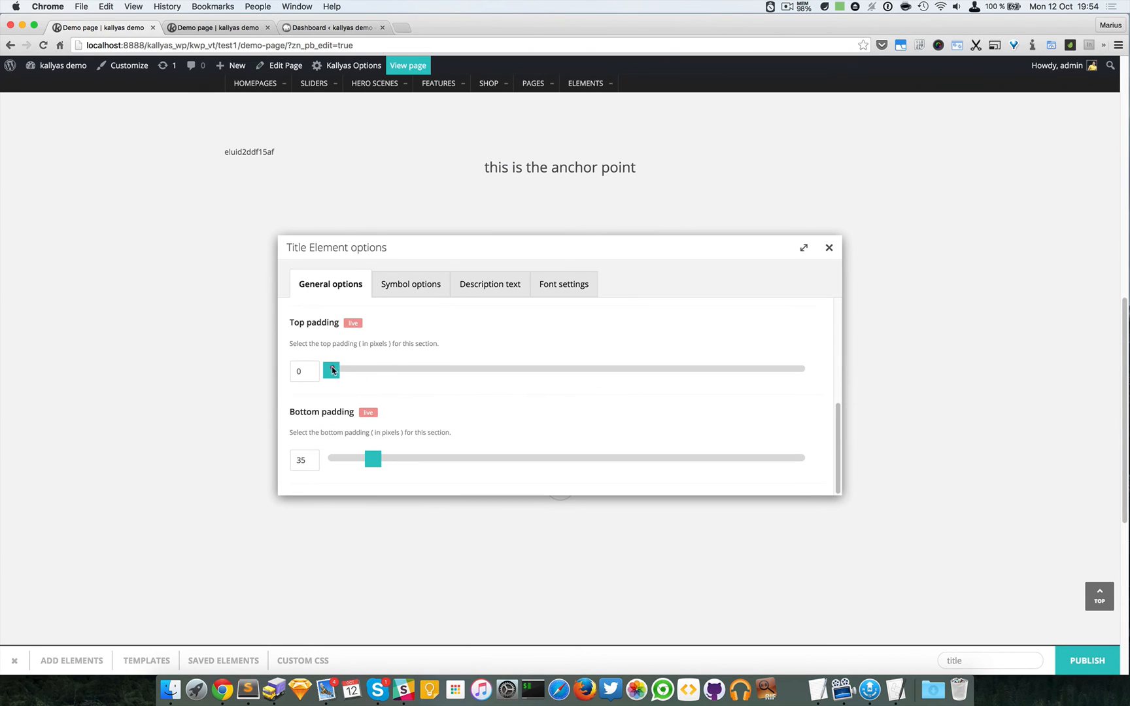
{"action": "left_click_drag", "start_coordinate": [331, 369], "coordinate": [394, 369]}
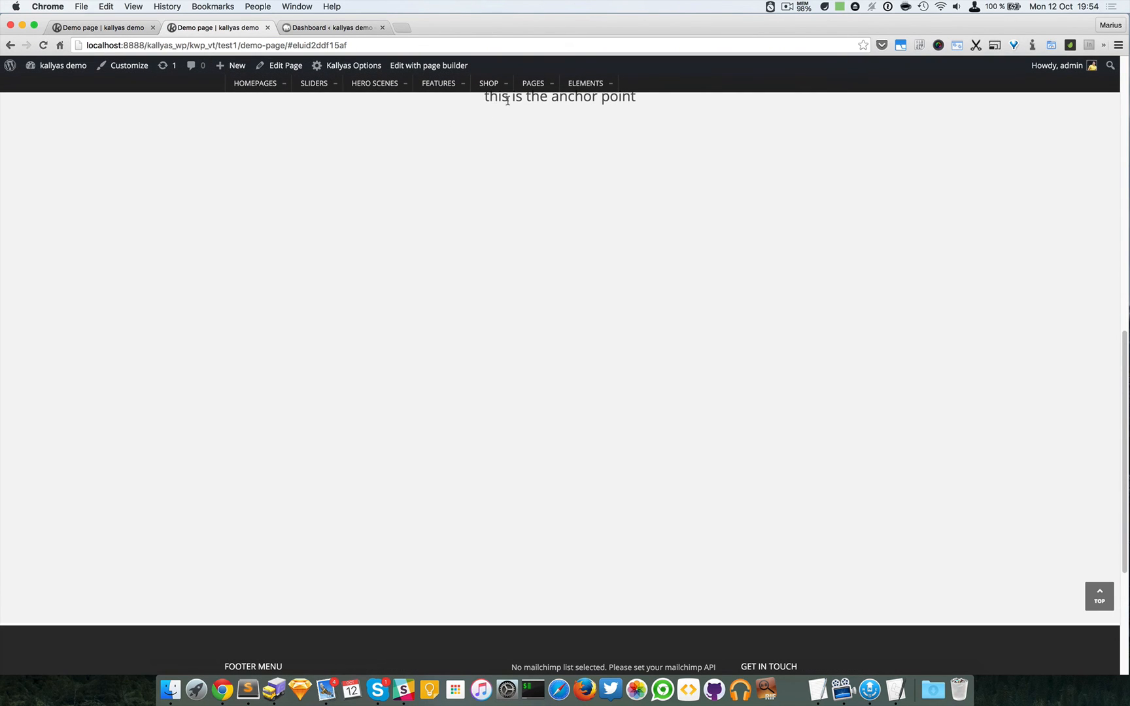
{"action": "mouse_move", "coordinate": [724, 147]}
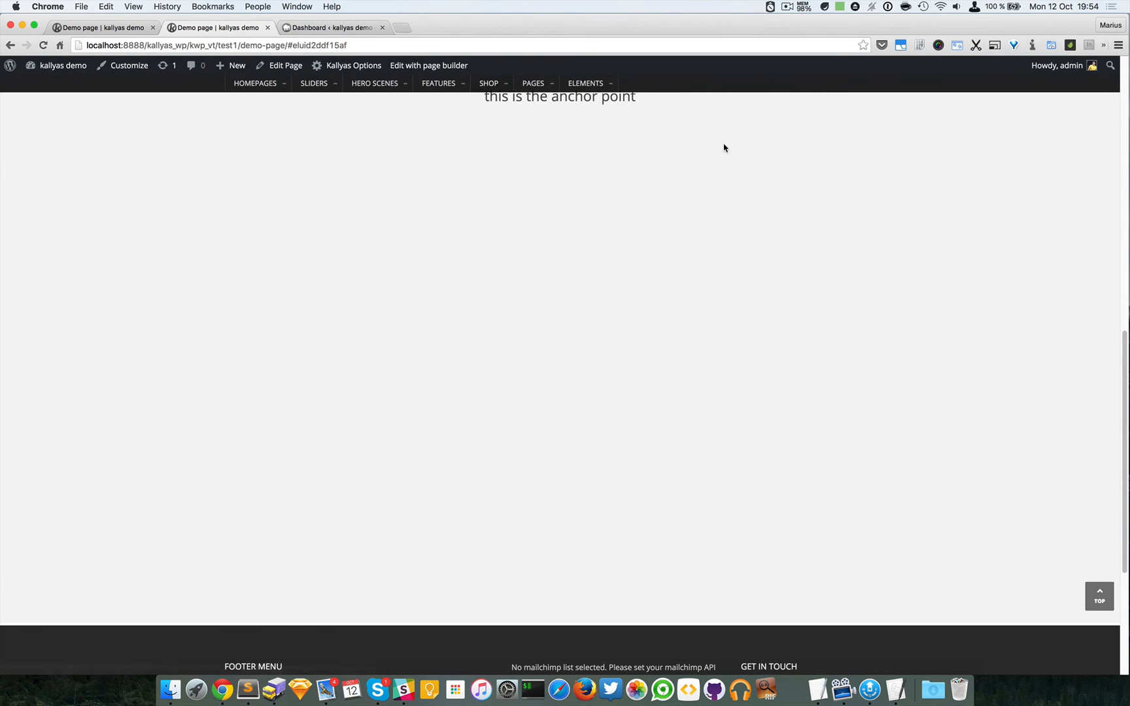
{"action": "mouse_move", "coordinate": [709, 179]}
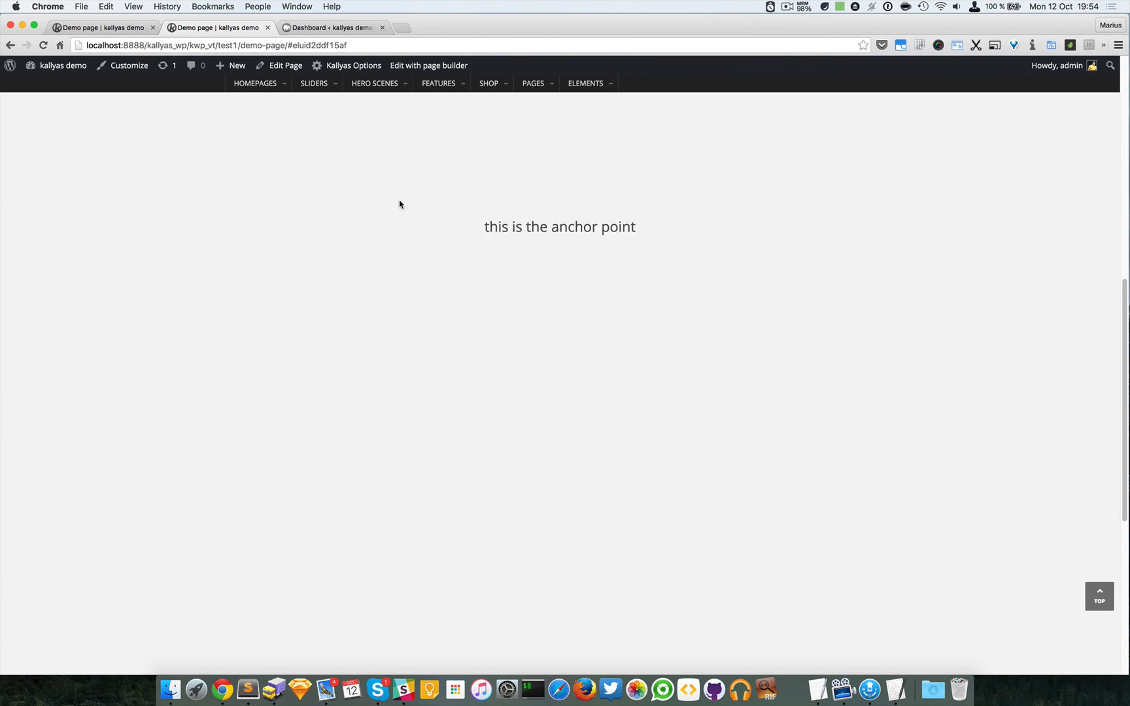
- Highlight the anchor ID label eluid2ddf15af above the Anchor Point element for reuse
{"action": "left_click", "coordinate": [427, 66]}
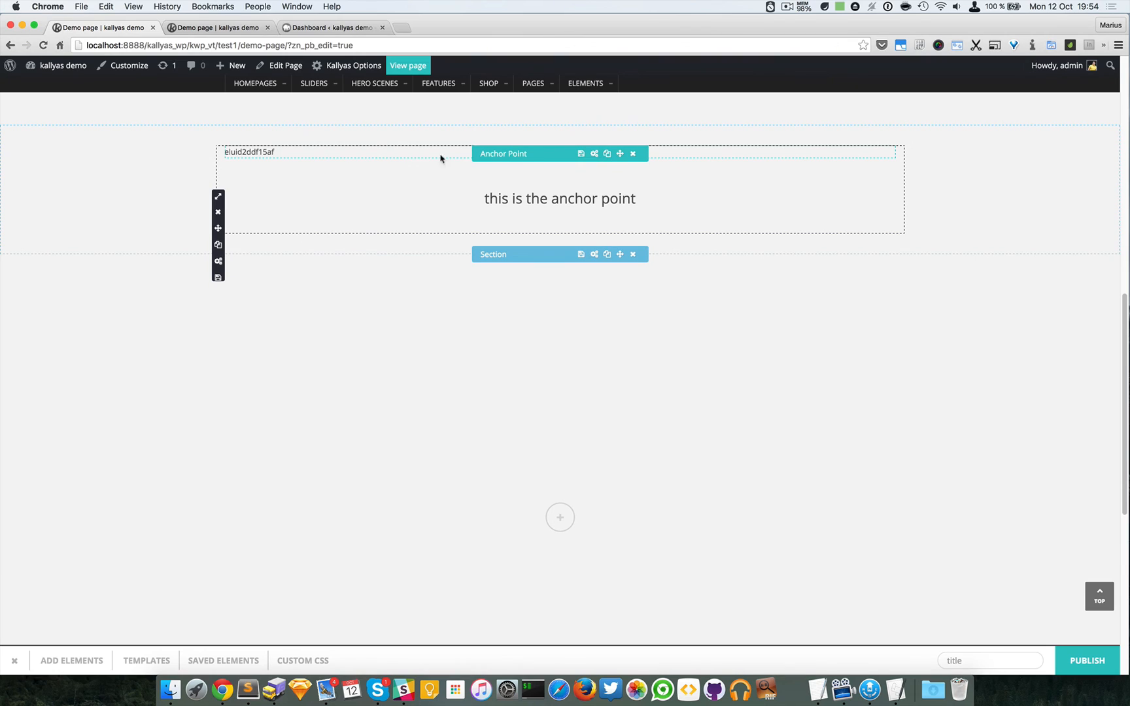
{"action": "mouse_move", "coordinate": [534, 159]}
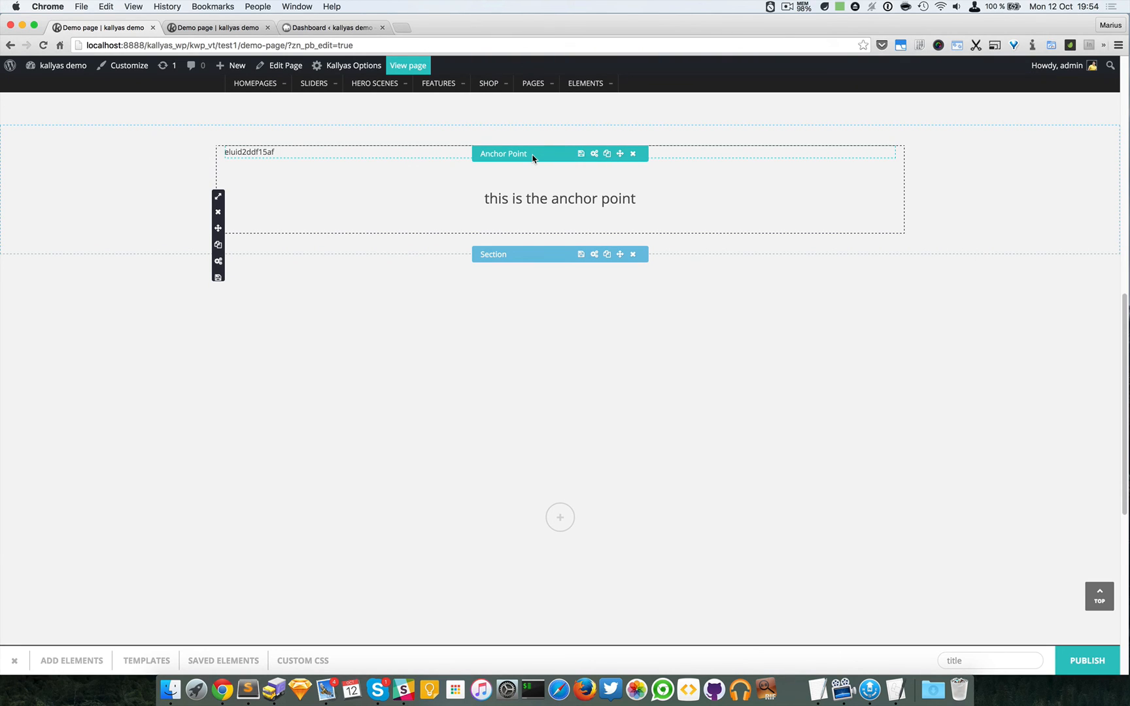
{"action": "mouse_move", "coordinate": [535, 145]}
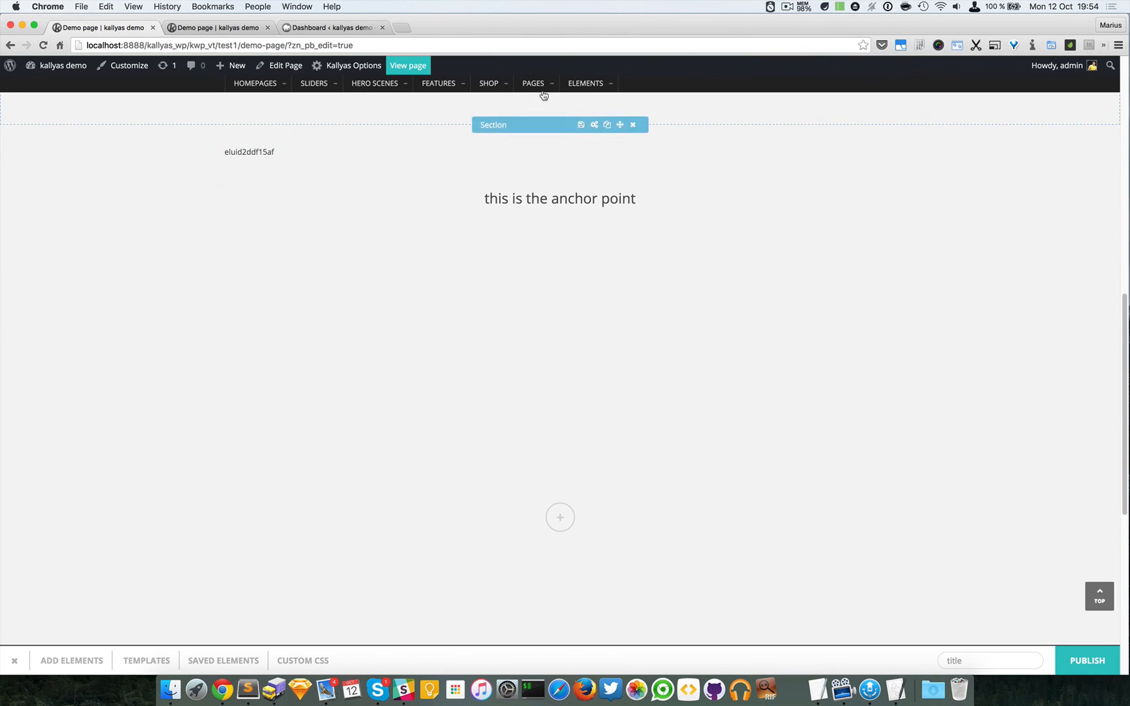
{"action": "left_click", "coordinate": [534, 84]}
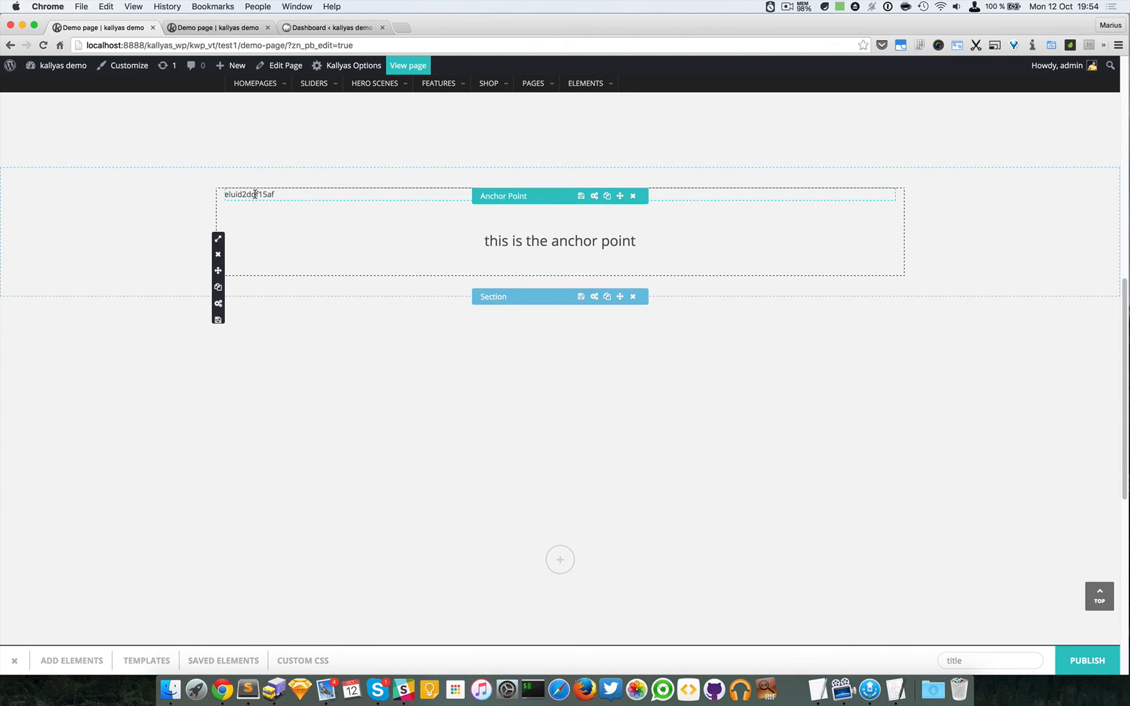
{"action": "double_click", "coordinate": [249, 194]}
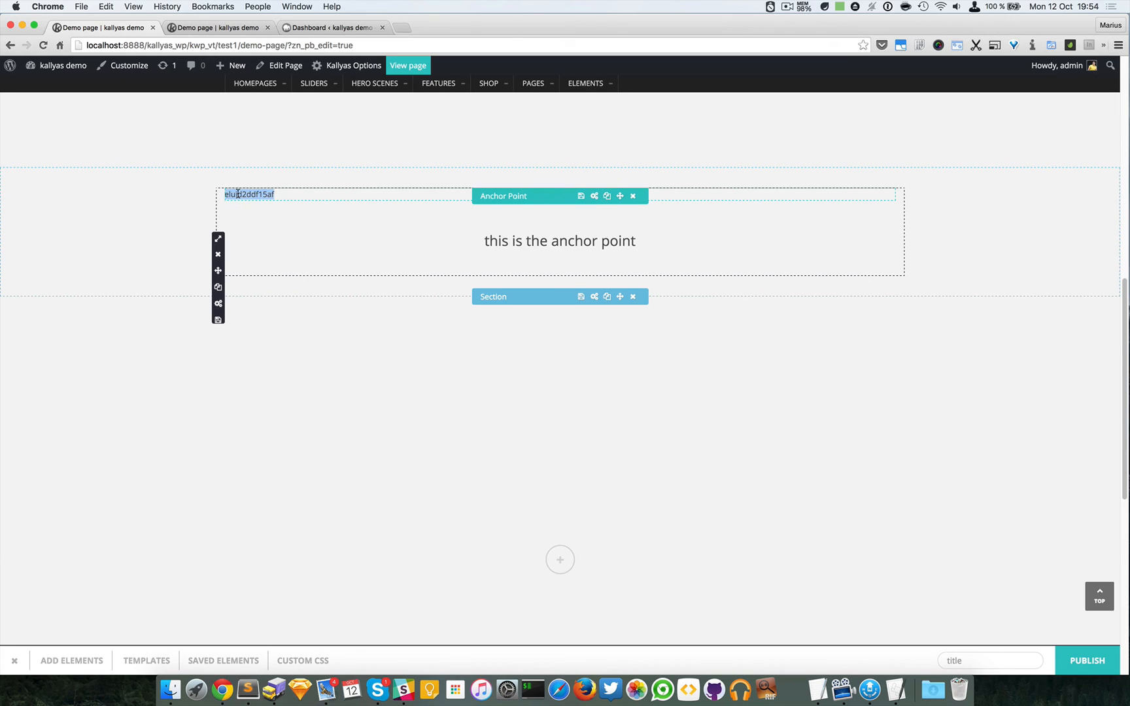